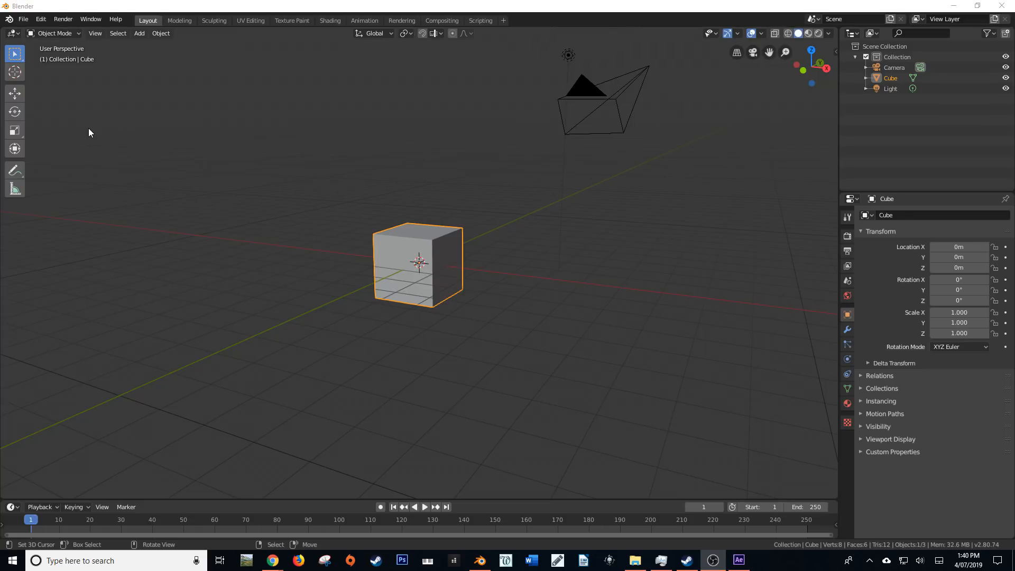
mouse_move(50, 40)
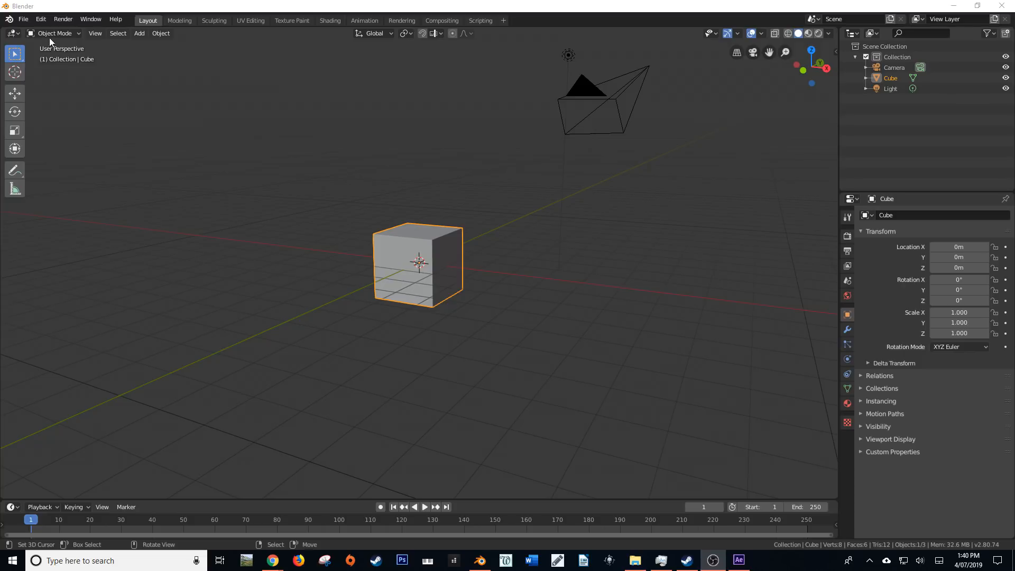
In Preferences > Add-ons, search 'after' under Testing and expand the After Effects (.jsx) exporter
left_click(41, 19)
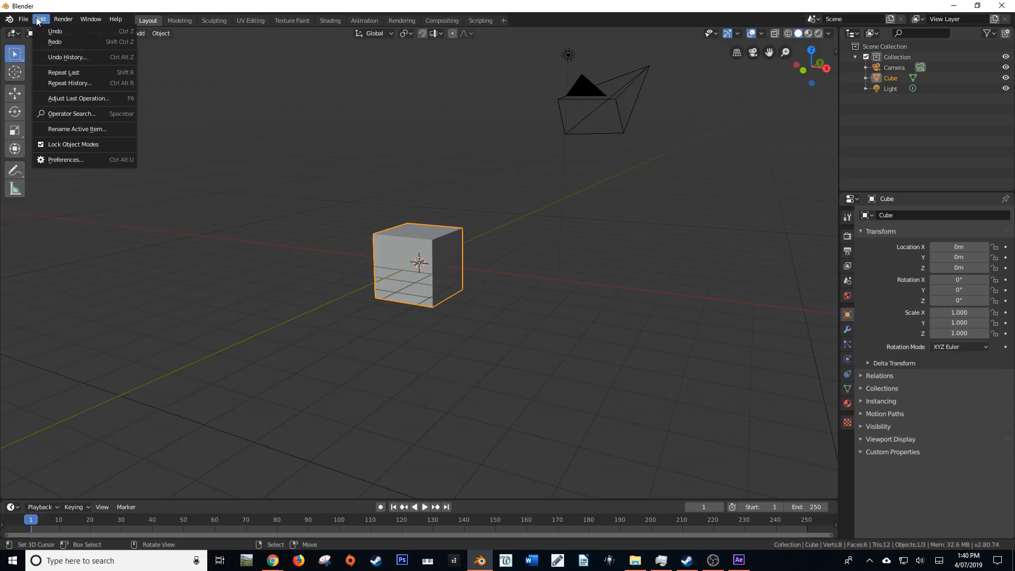
left_click(65, 159)
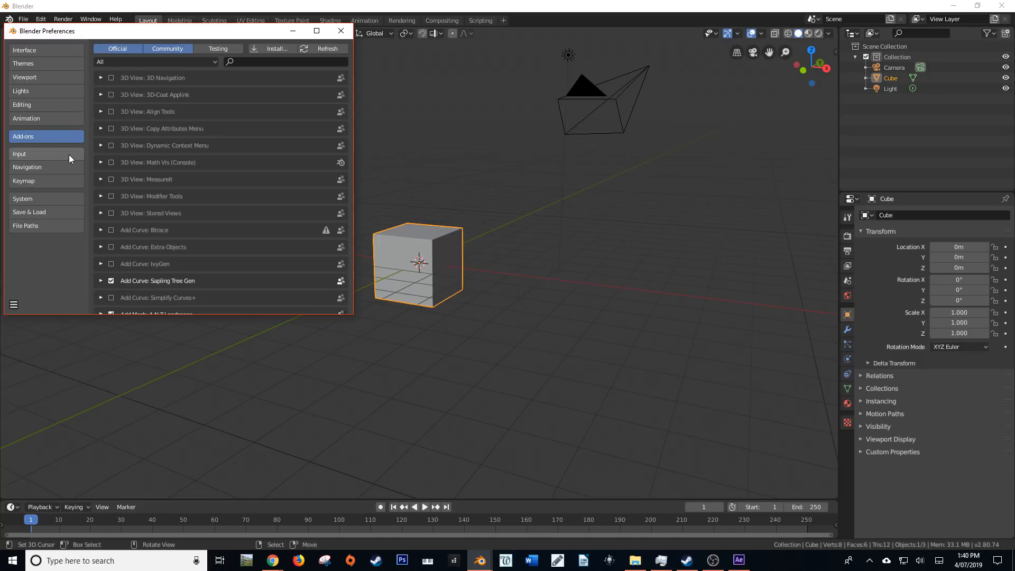
mouse_move(13, 136)
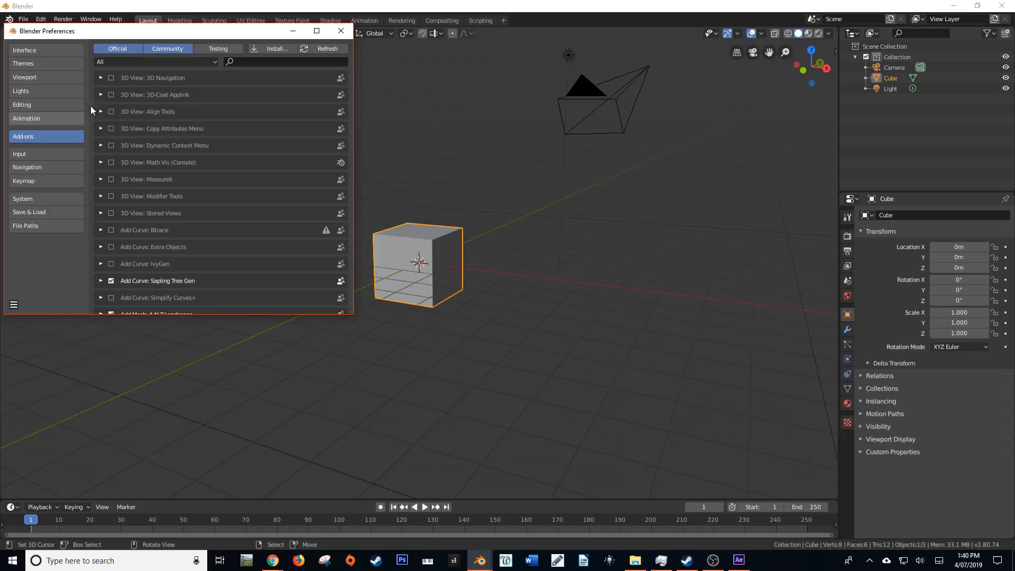
left_click(218, 49)
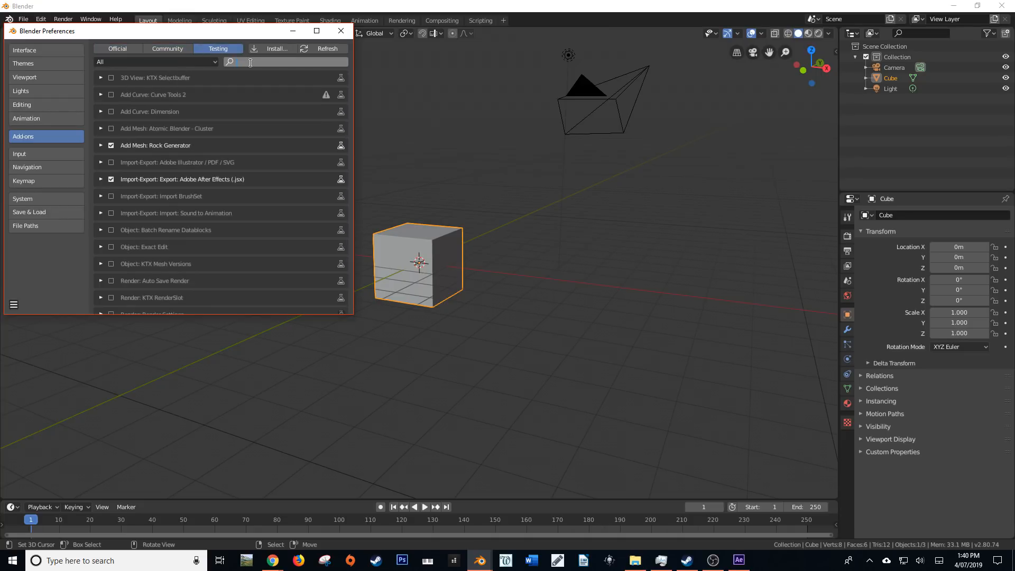
type("after")
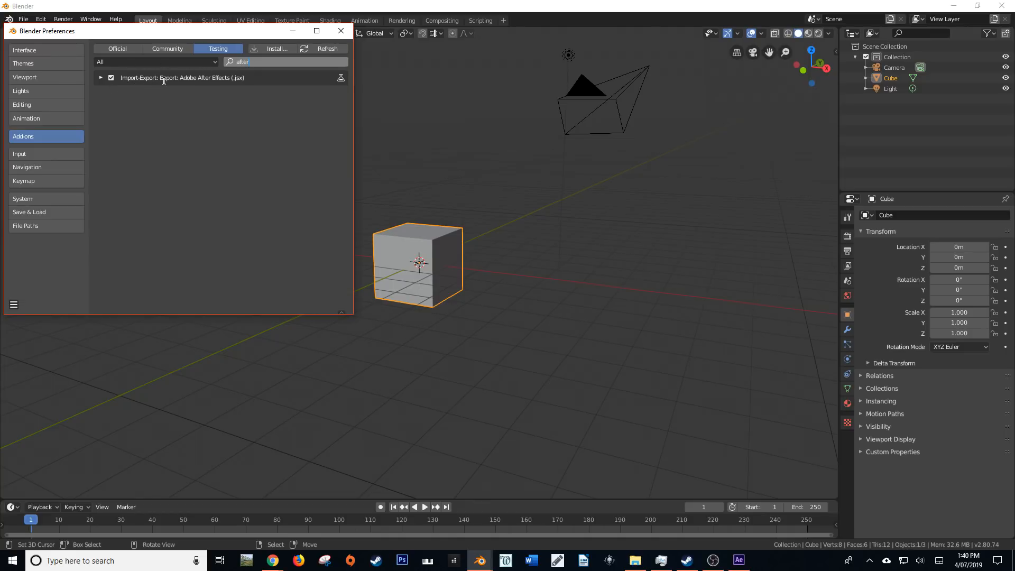
mouse_move(189, 80)
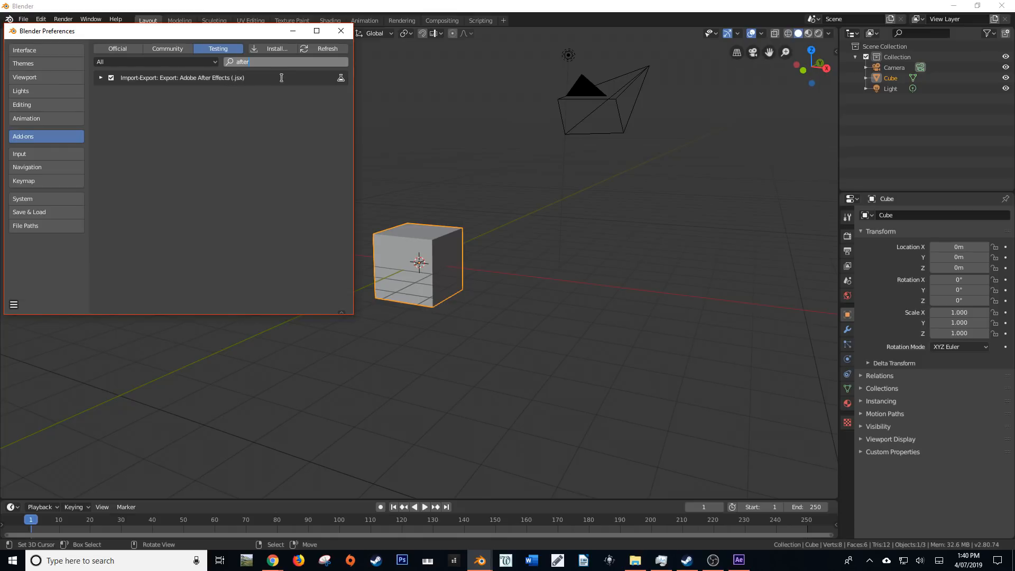
left_click(100, 78)
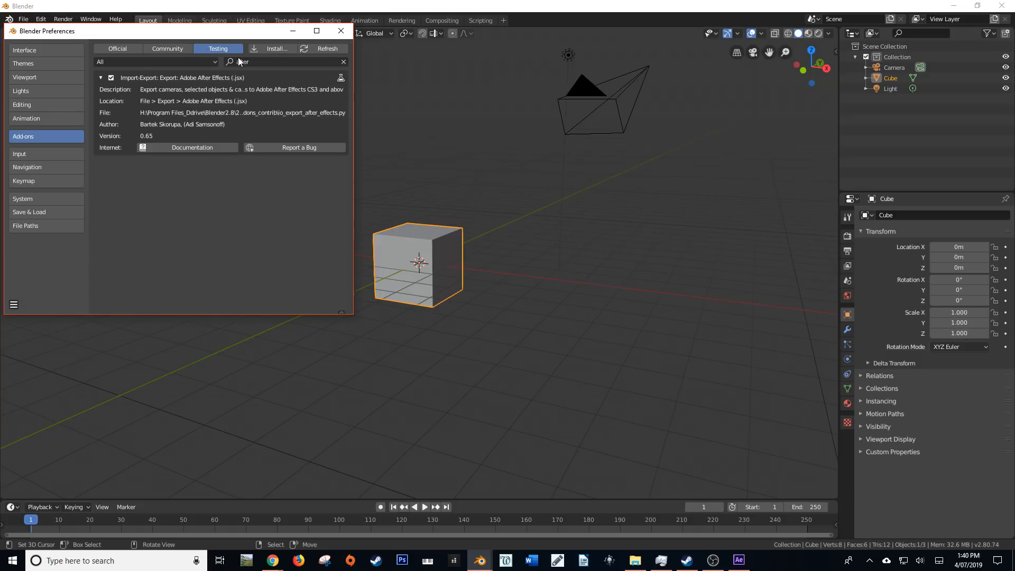
type("after")
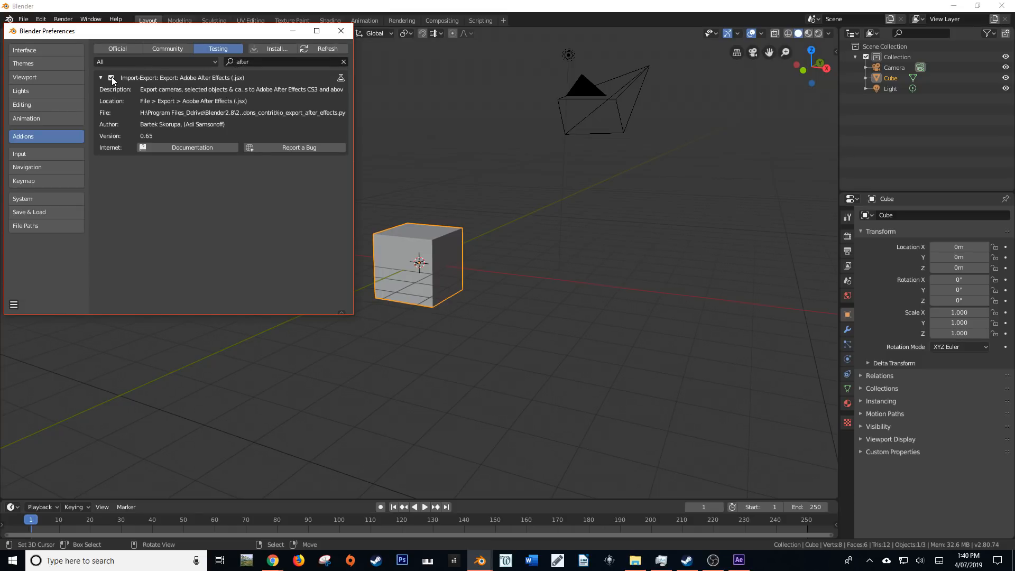
mouse_move(113, 81)
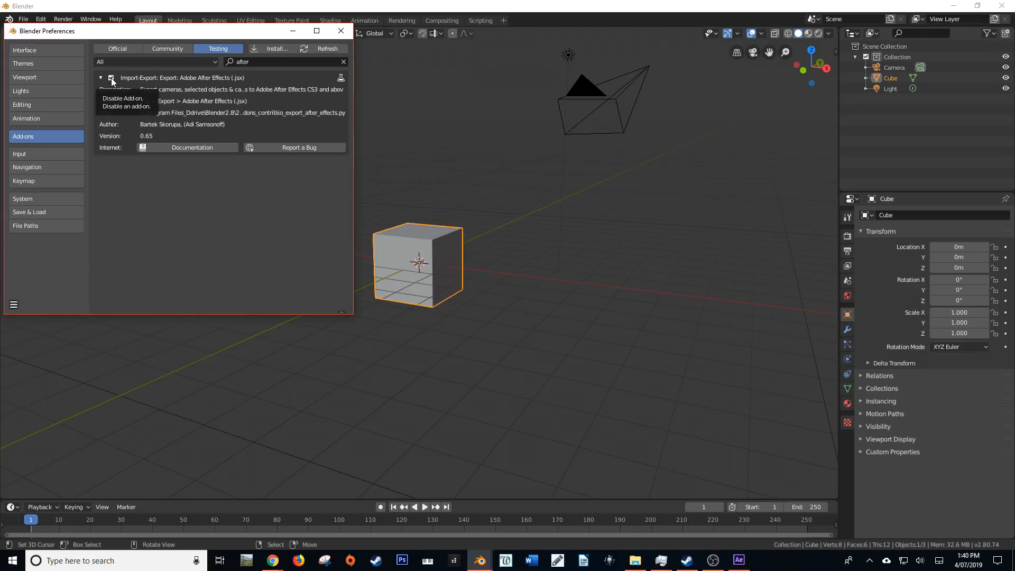
mouse_move(289, 39)
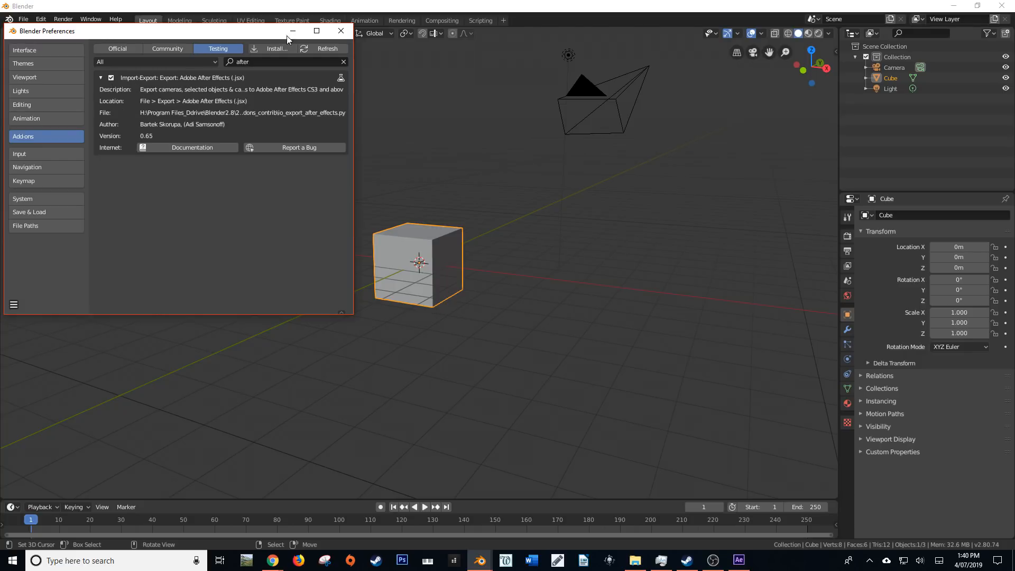
Close Preferences, confirm File > Export lists Adobe After Effects (.jsx), and orbit the cube view
left_click(340, 31)
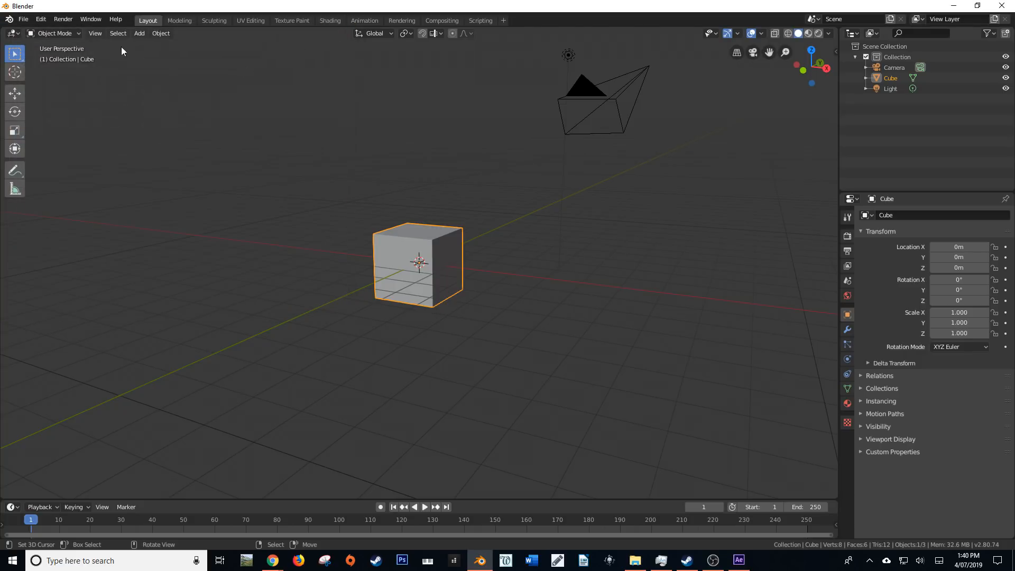
left_click(24, 19)
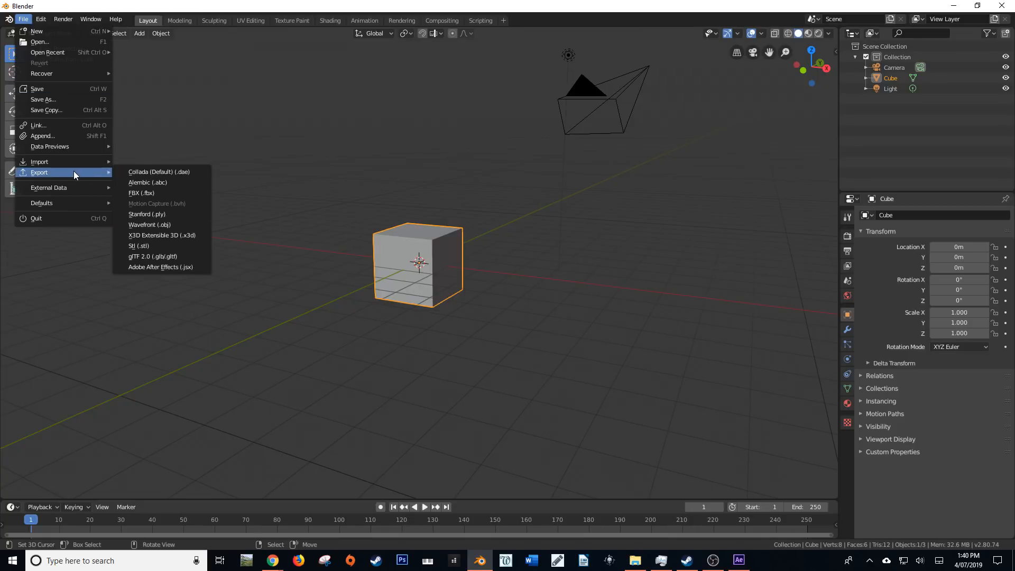
mouse_move(190, 267)
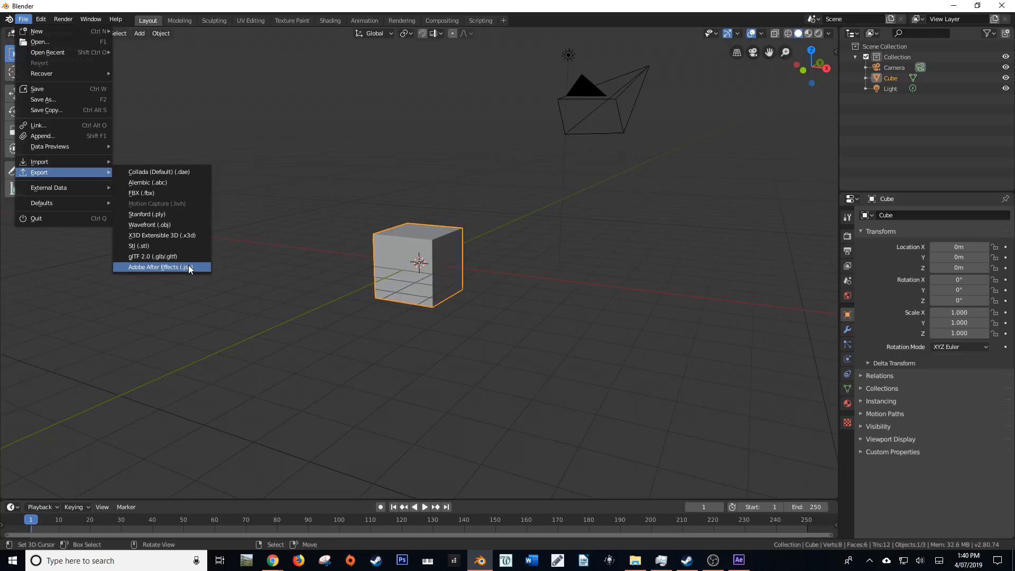
mouse_move(182, 273)
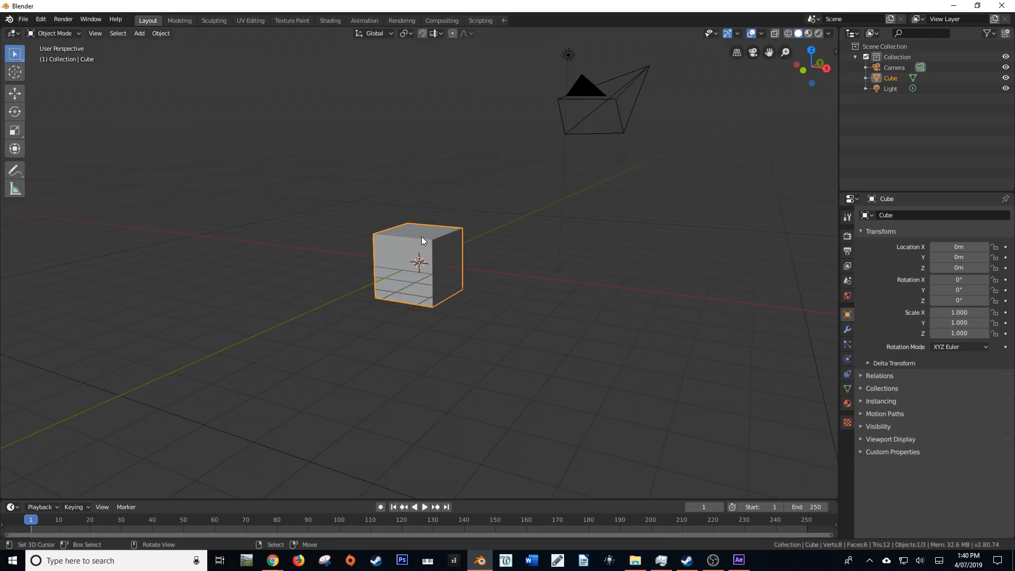
mouse_move(394, 264)
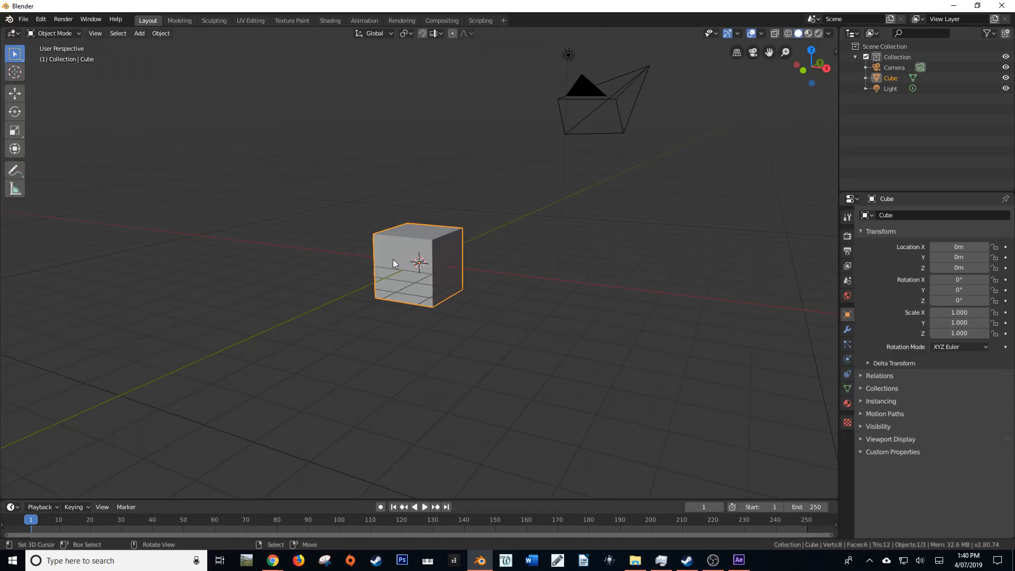
mouse_move(394, 268)
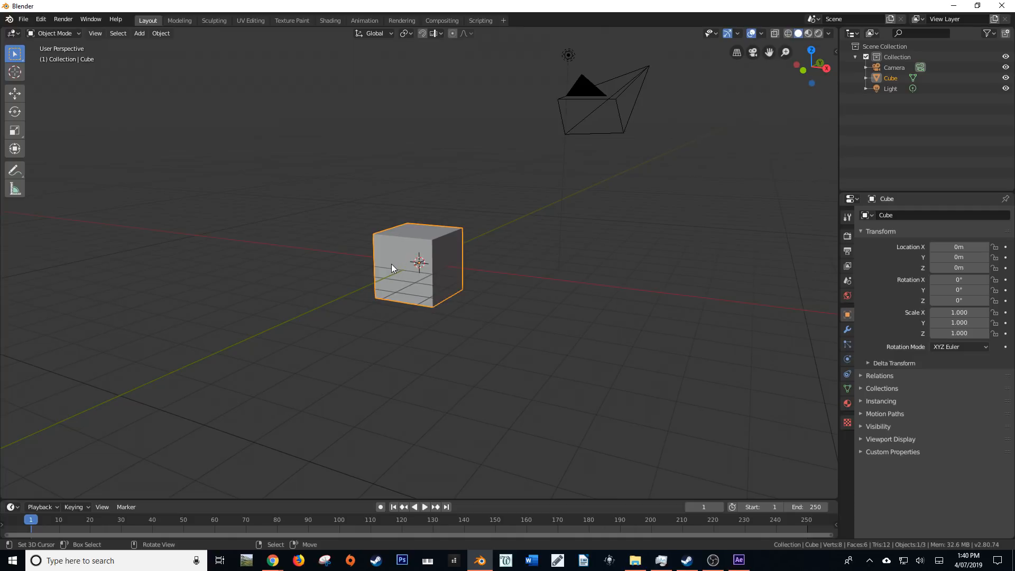
mouse_move(693, 82)
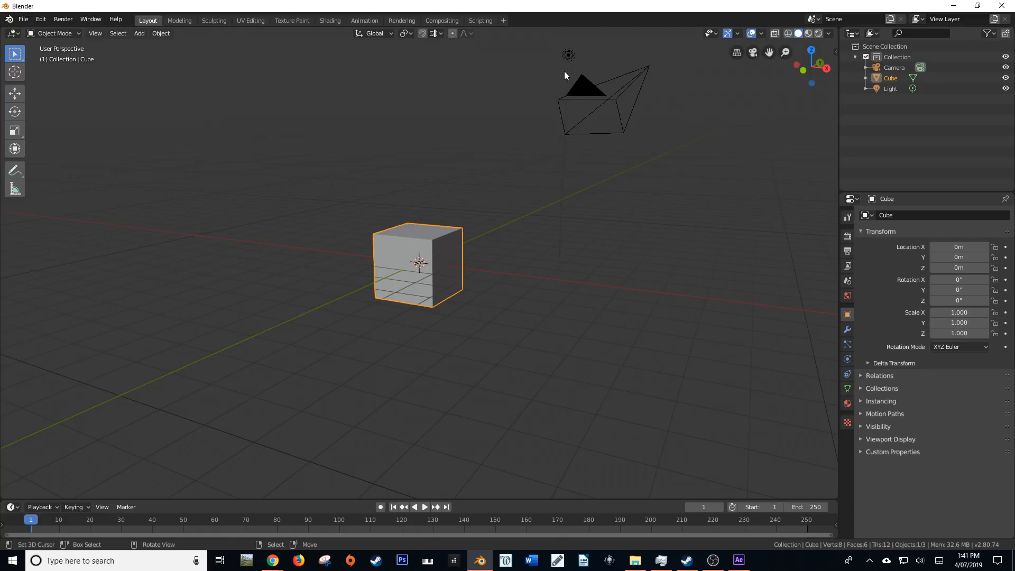
left_click_drag(563, 74, 395, 249)
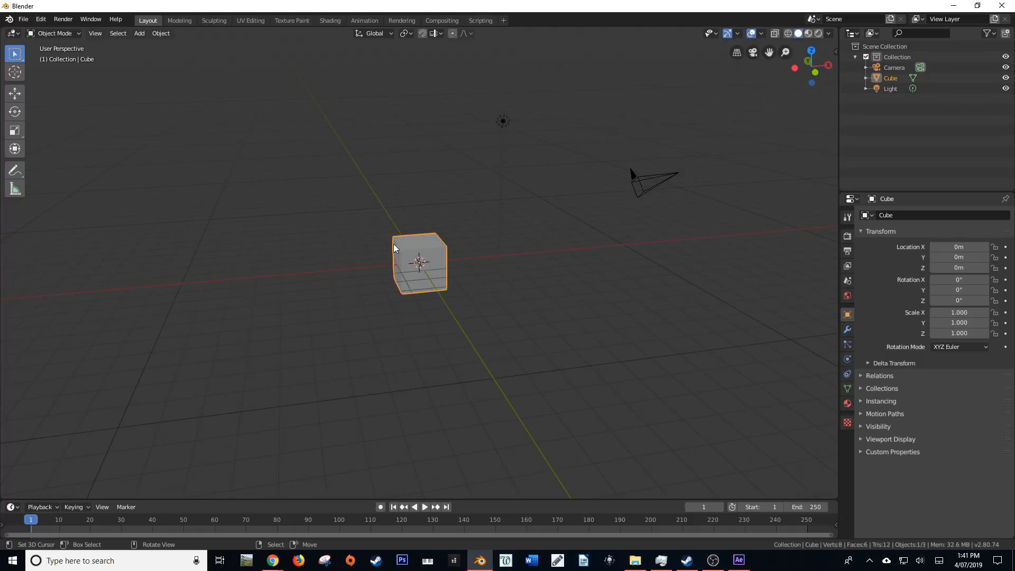
mouse_move(414, 255)
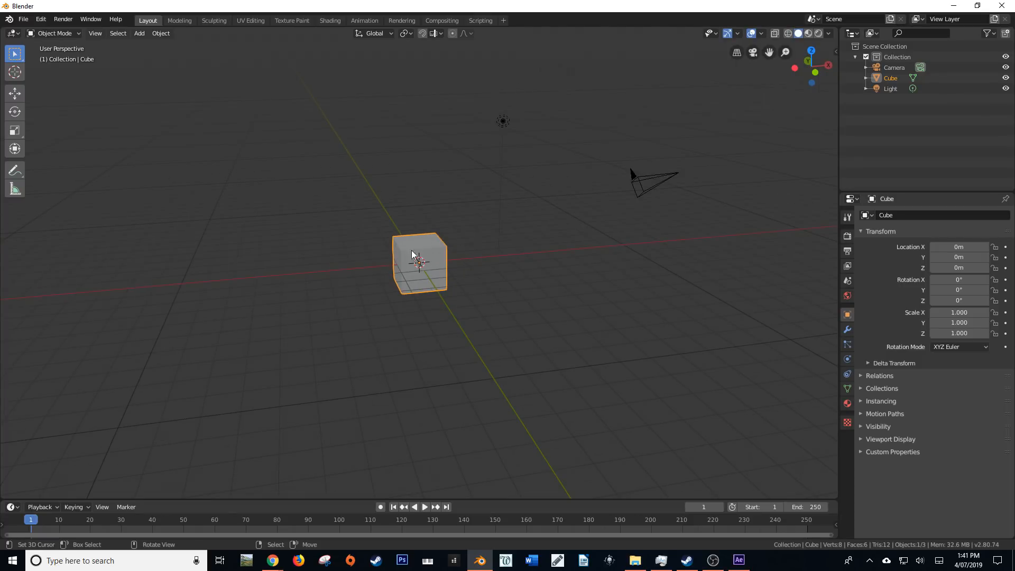
mouse_move(506, 290)
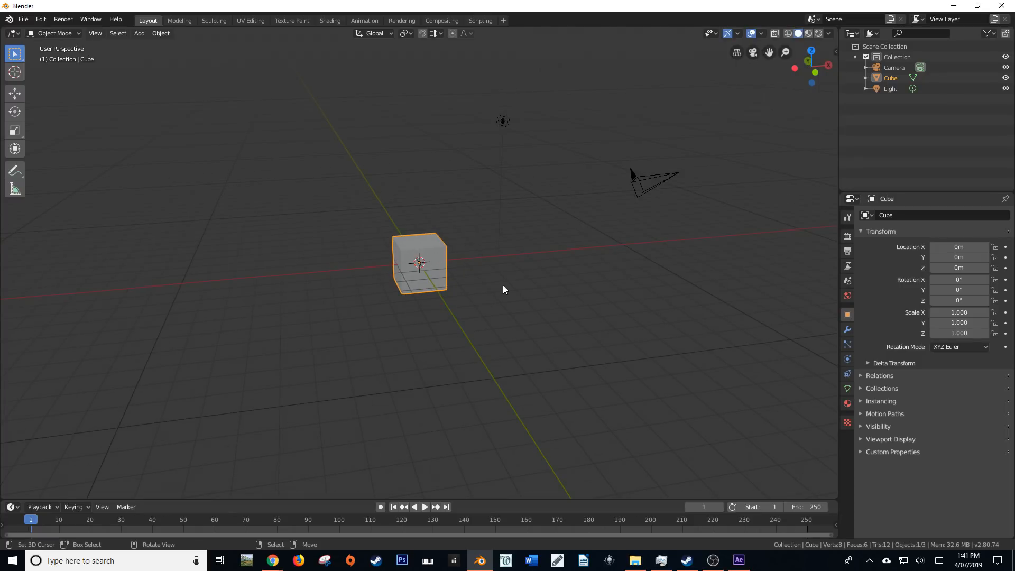
mouse_move(514, 276)
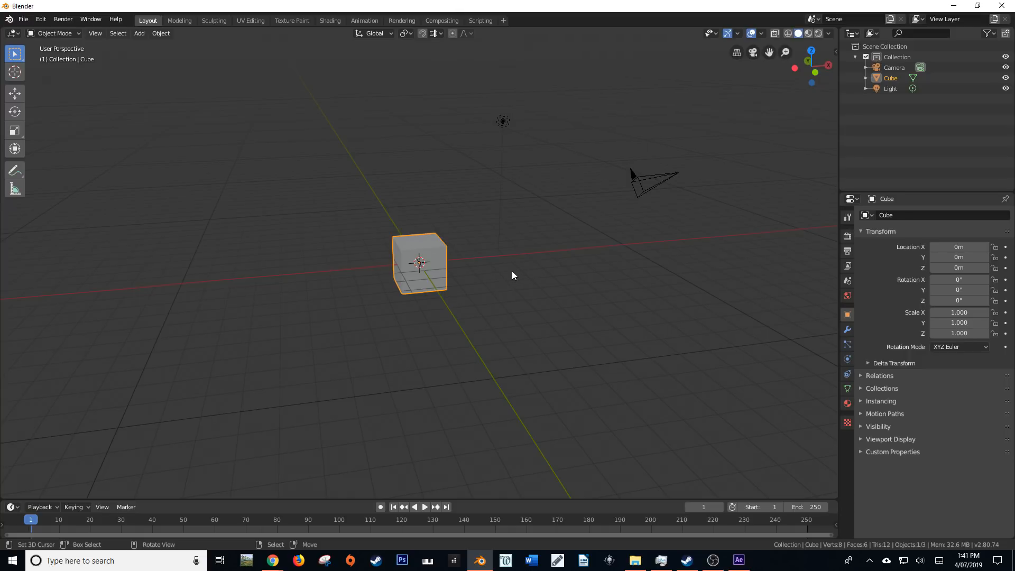
mouse_move(645, 185)
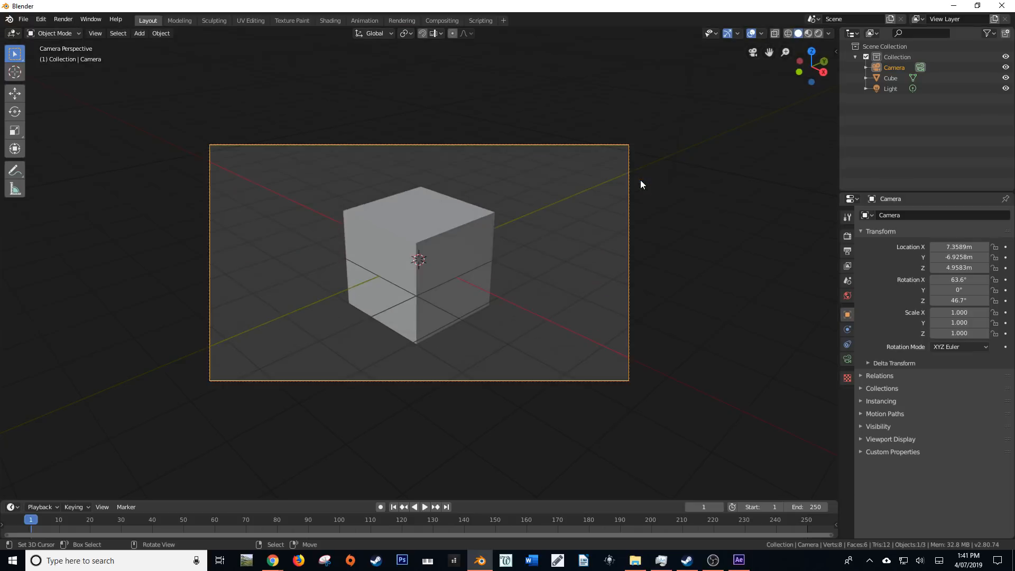
Insert LocRot keyframes on the camera at frames 1 and 40, ending the animation at 40
key("I")
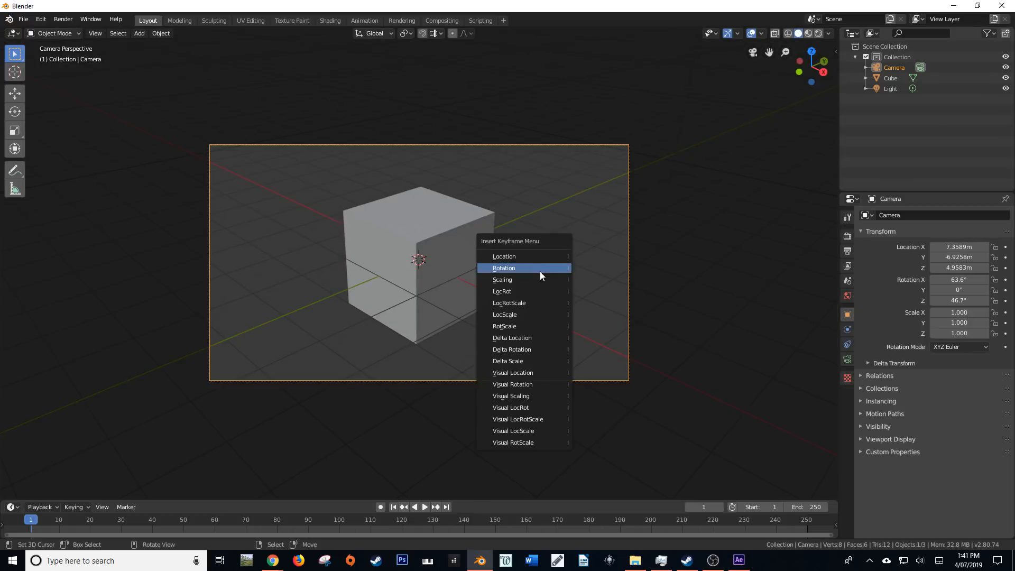
left_click(504, 268)
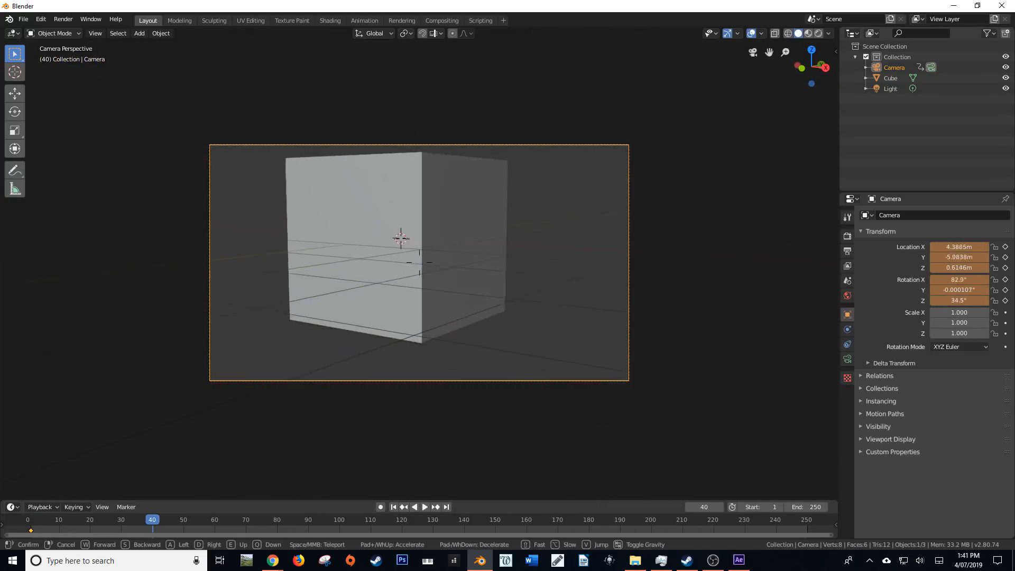
key("I")
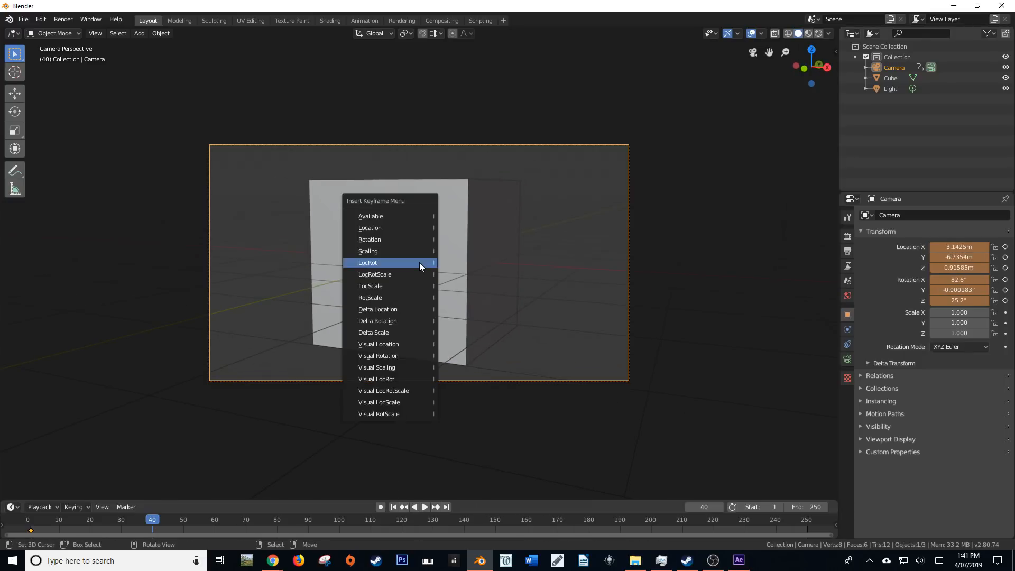
left_click(369, 262)
type("40")
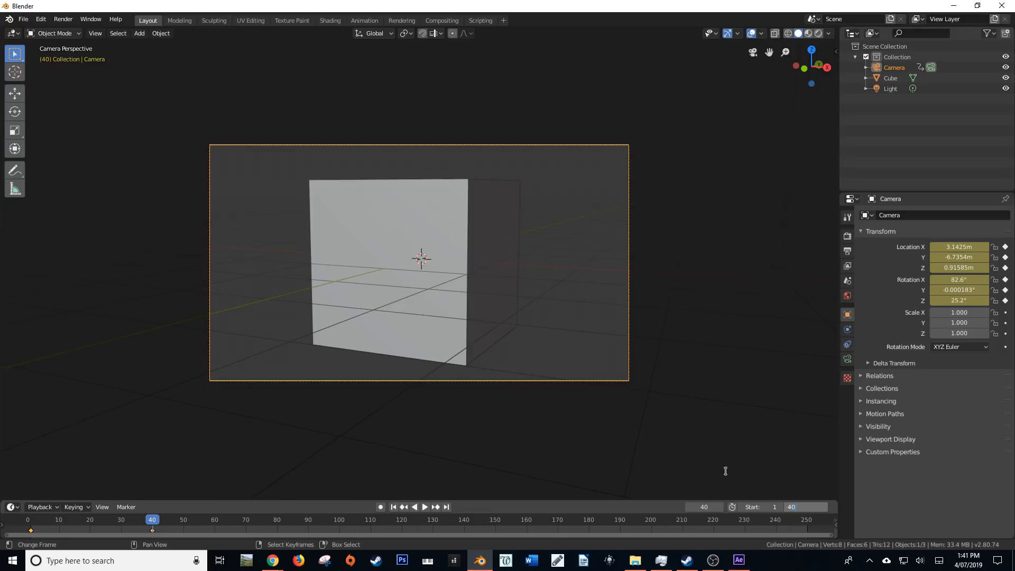
left_click(424, 508)
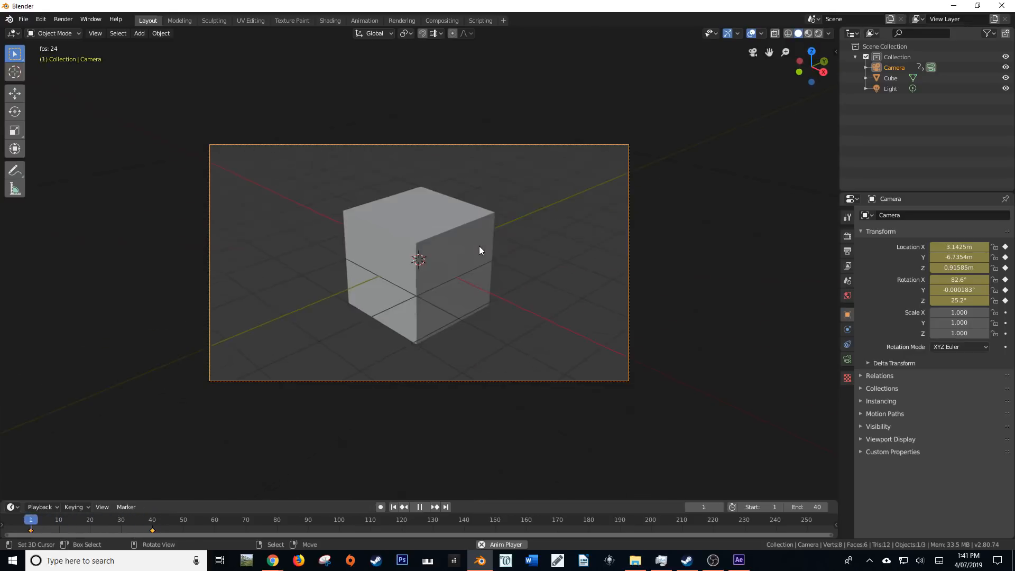
Stop playback, select the cube, light and camera, and bring up File > Export
left_click(420, 507)
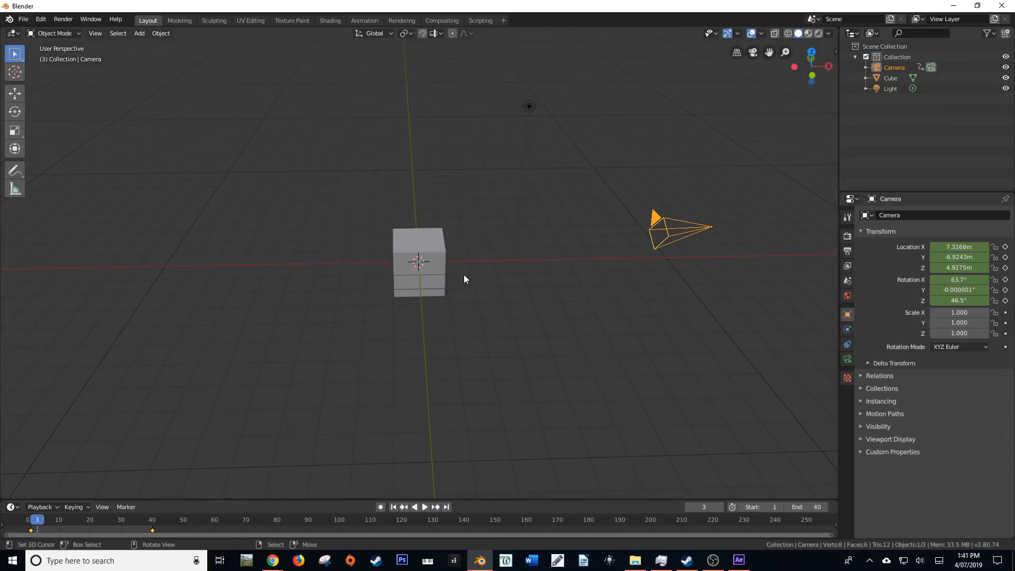
left_click(419, 266)
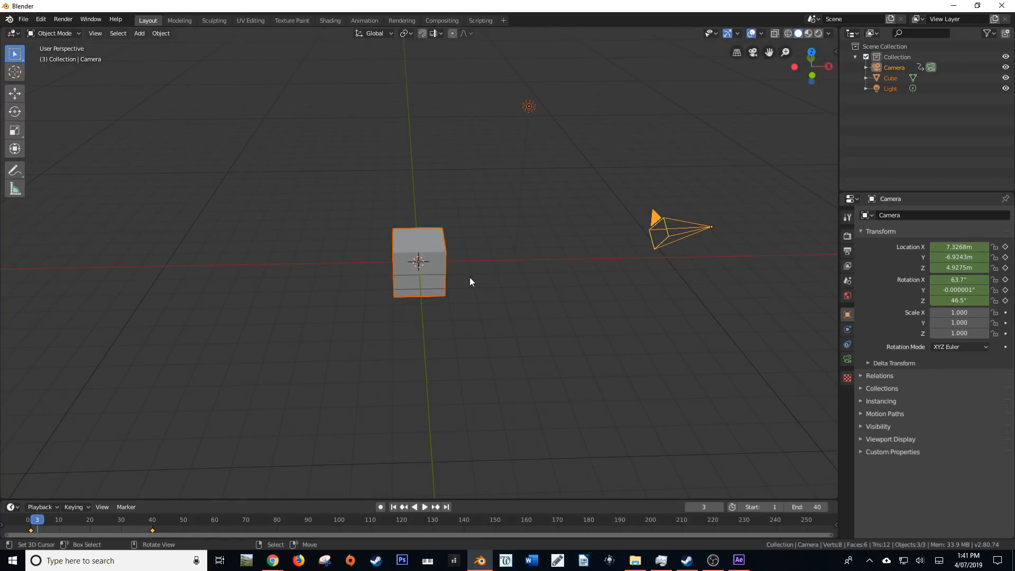
mouse_move(27, 20)
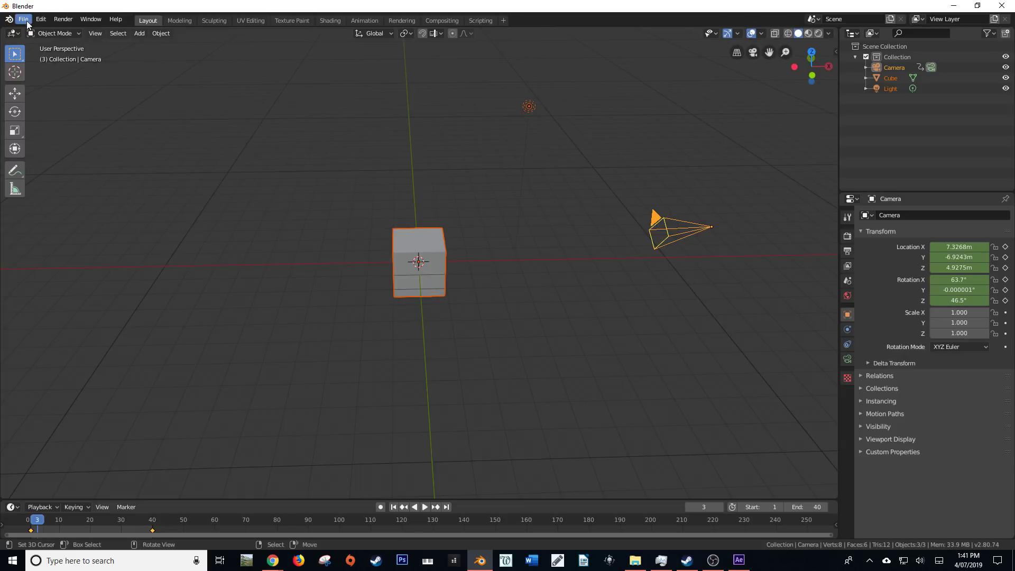
left_click(27, 20)
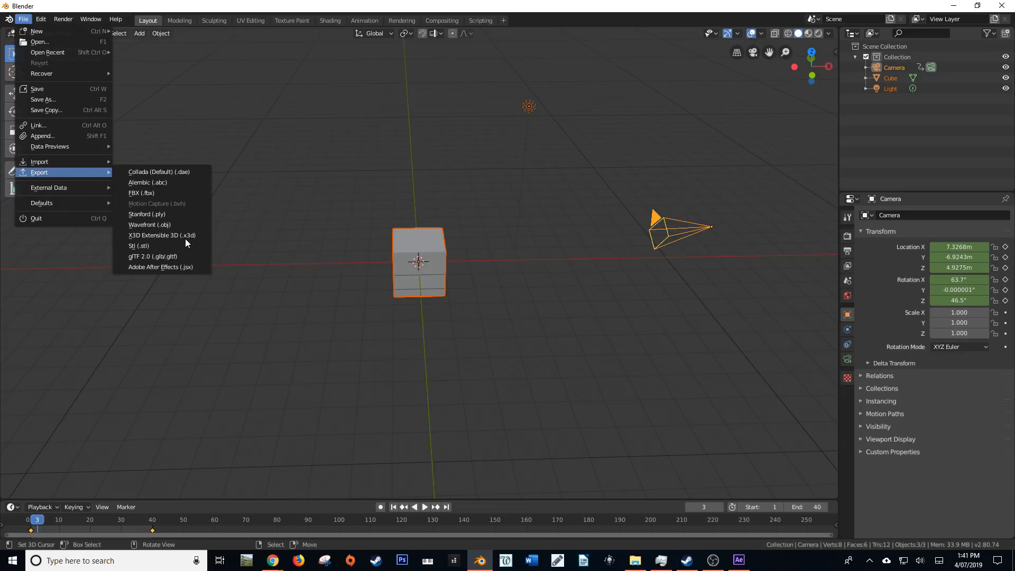
Choose the Adobe After Effects (.jsx) exporter from the export formats list
left_click(161, 267)
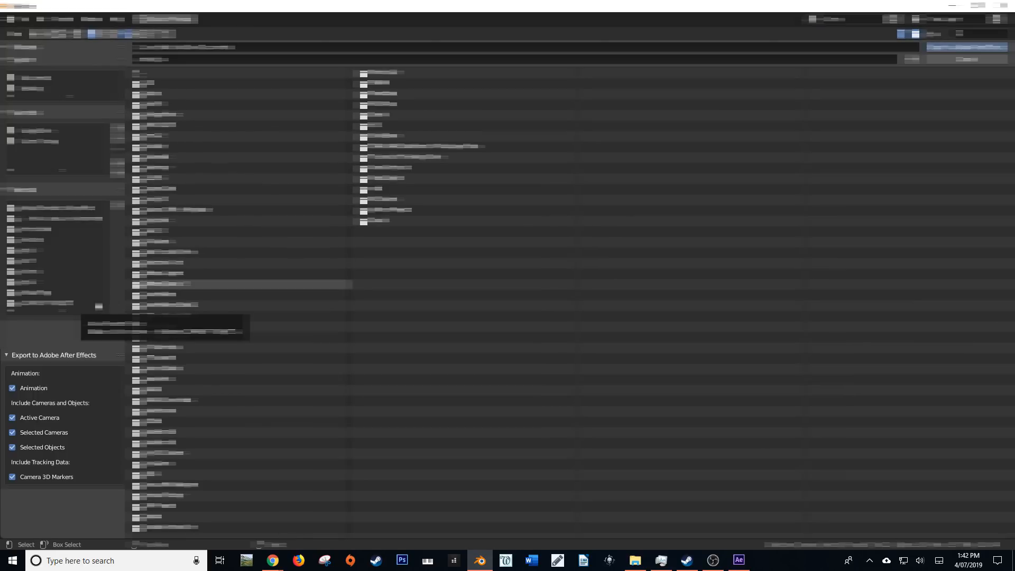
mouse_move(39, 369)
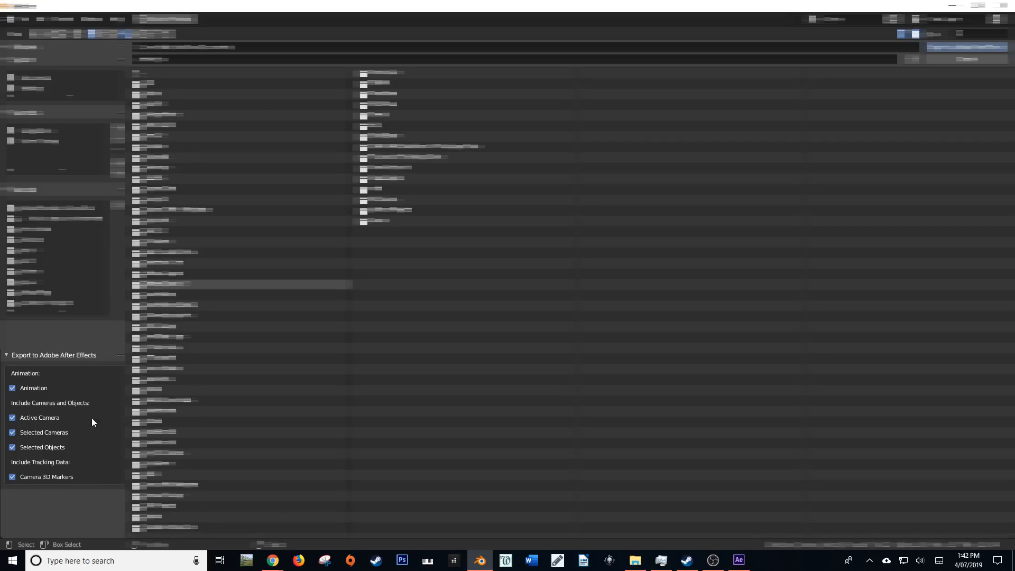
mouse_move(16, 396)
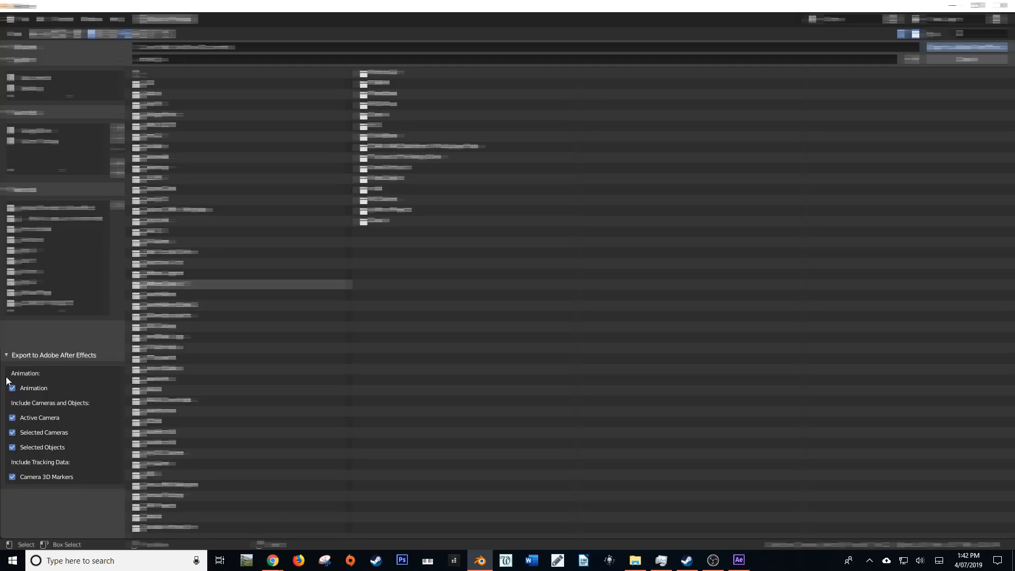
mouse_move(43, 421)
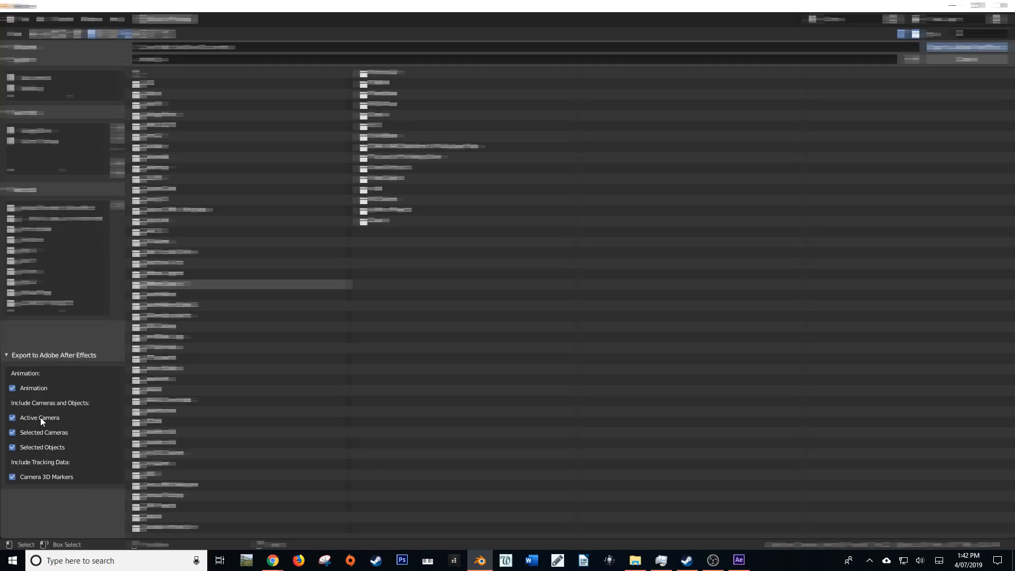
mouse_move(42, 423)
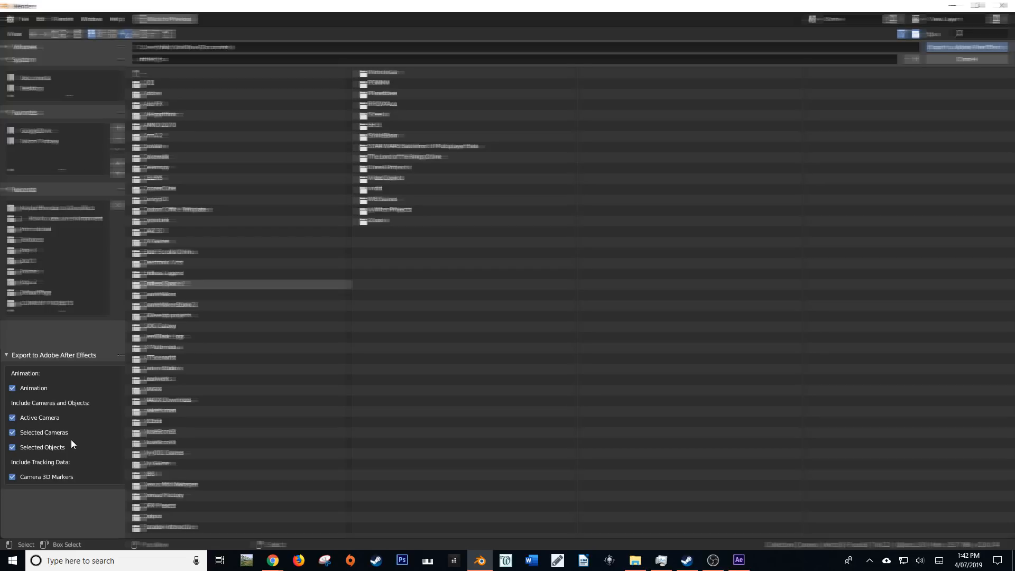
mouse_move(28, 452)
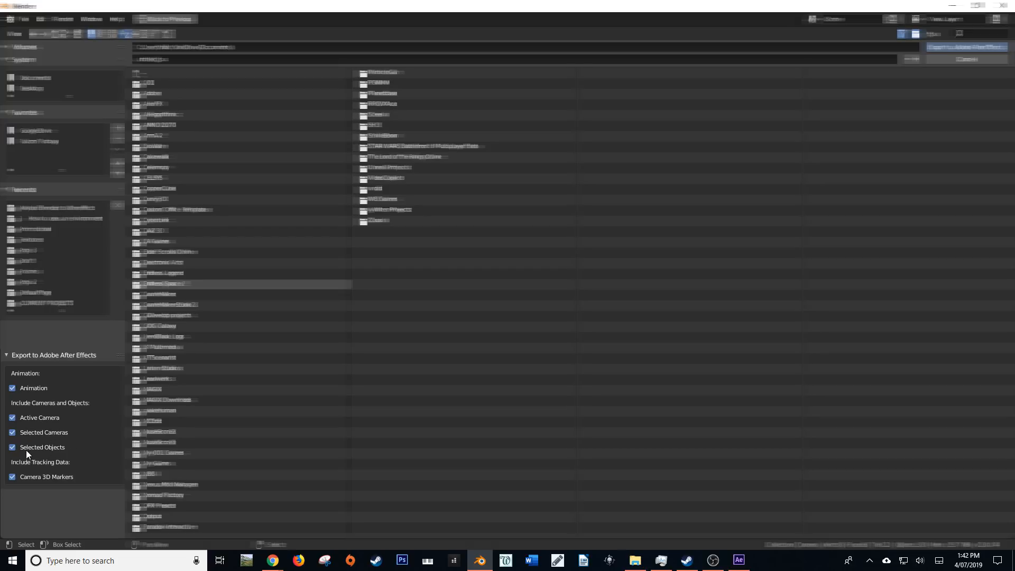
mouse_move(57, 457)
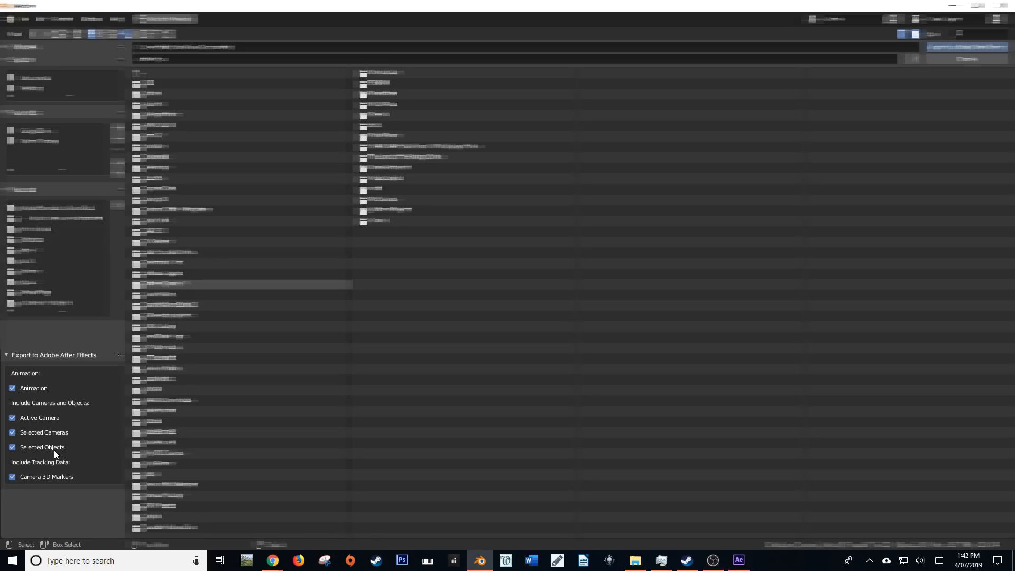
mouse_move(55, 454)
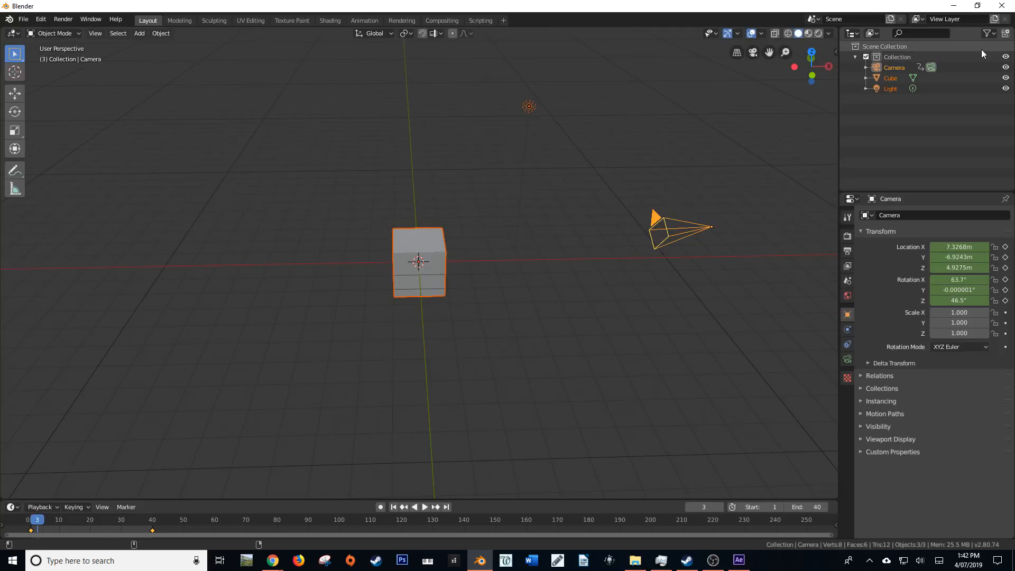
Switch to After Effects and run AfterEffectTutorial.jsx from the Export to AE folder
left_click(739, 560)
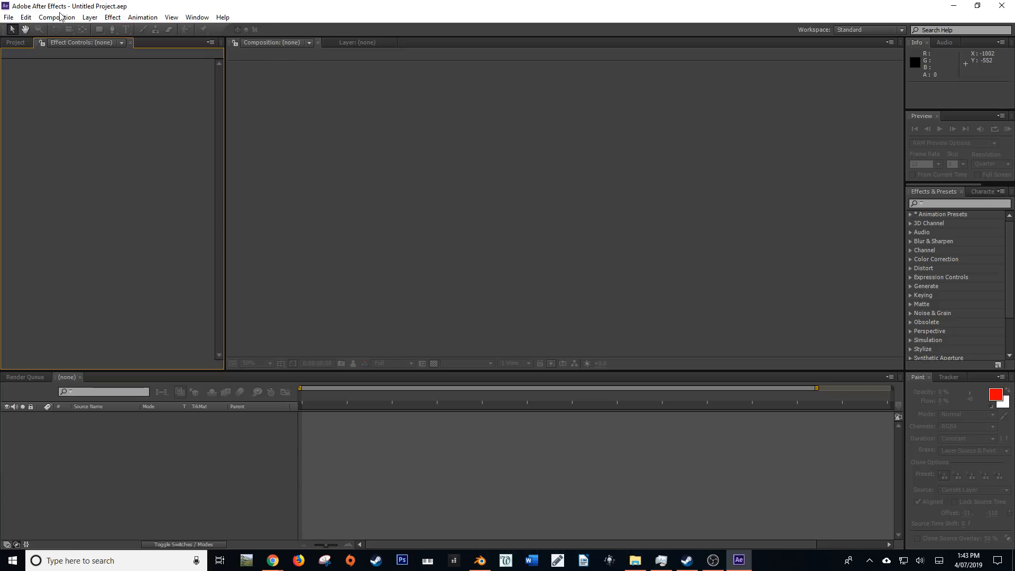
left_click(9, 20)
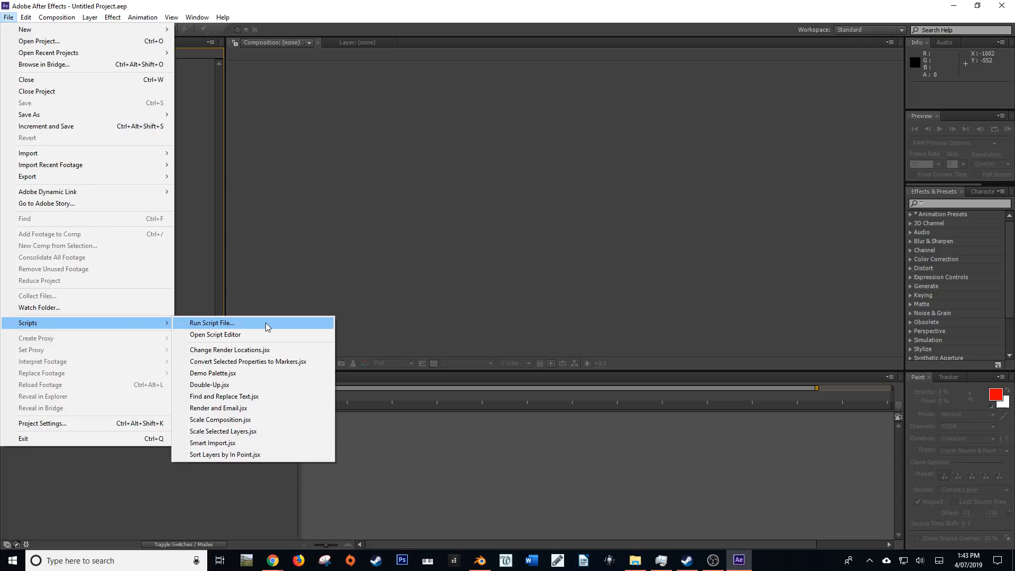
left_click(212, 323)
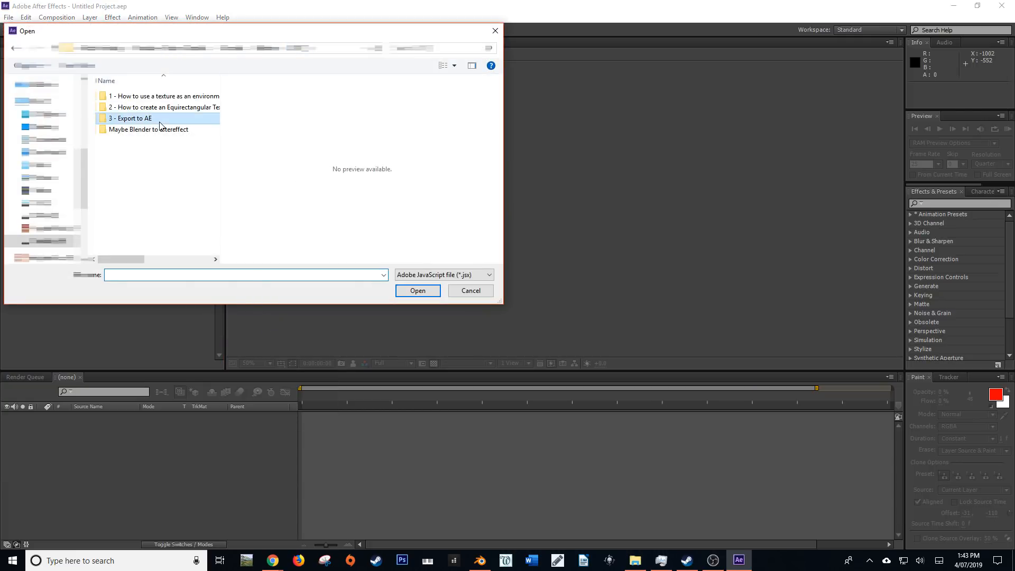
double_click(134, 118)
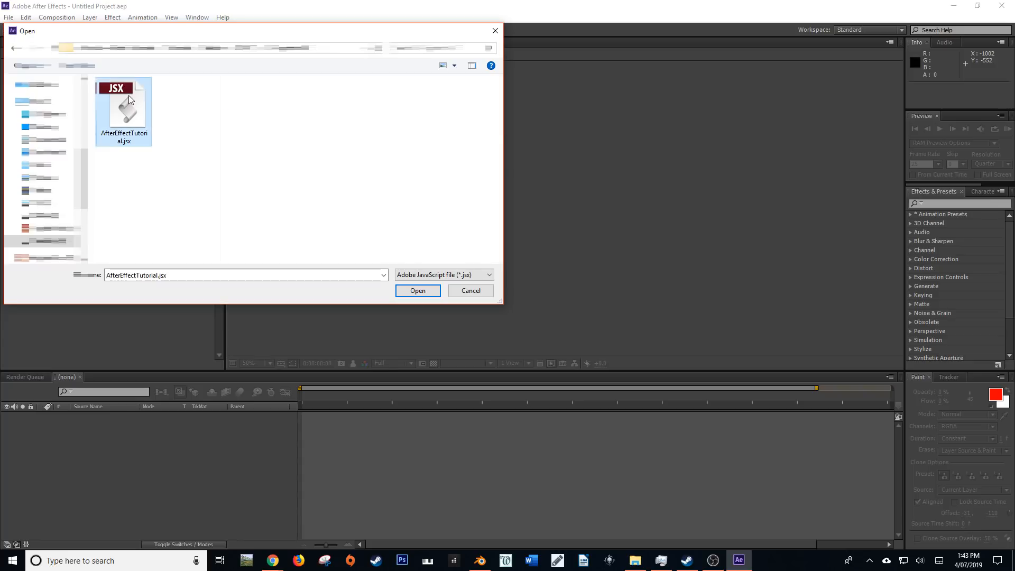
left_click(123, 109)
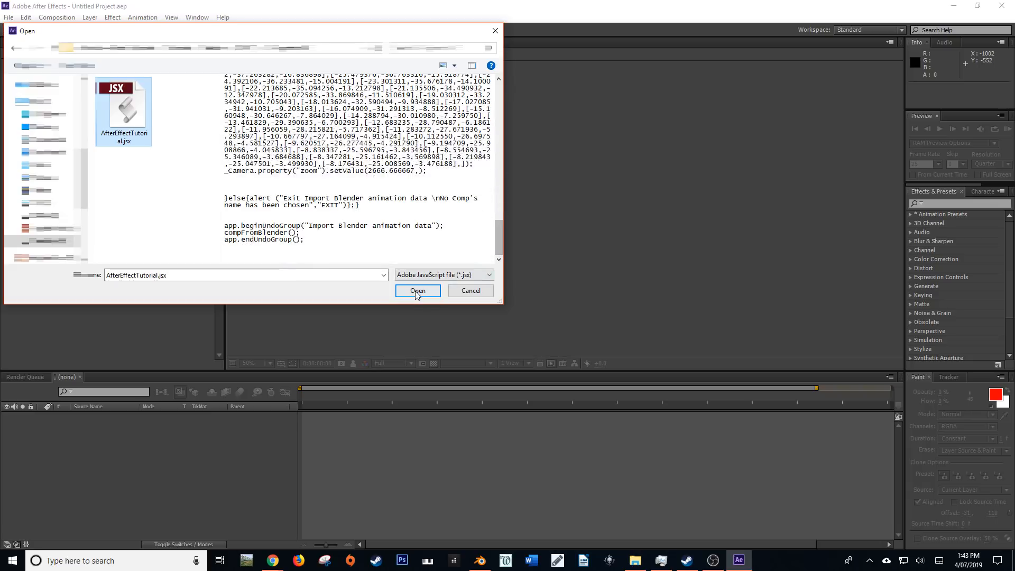
left_click(417, 291)
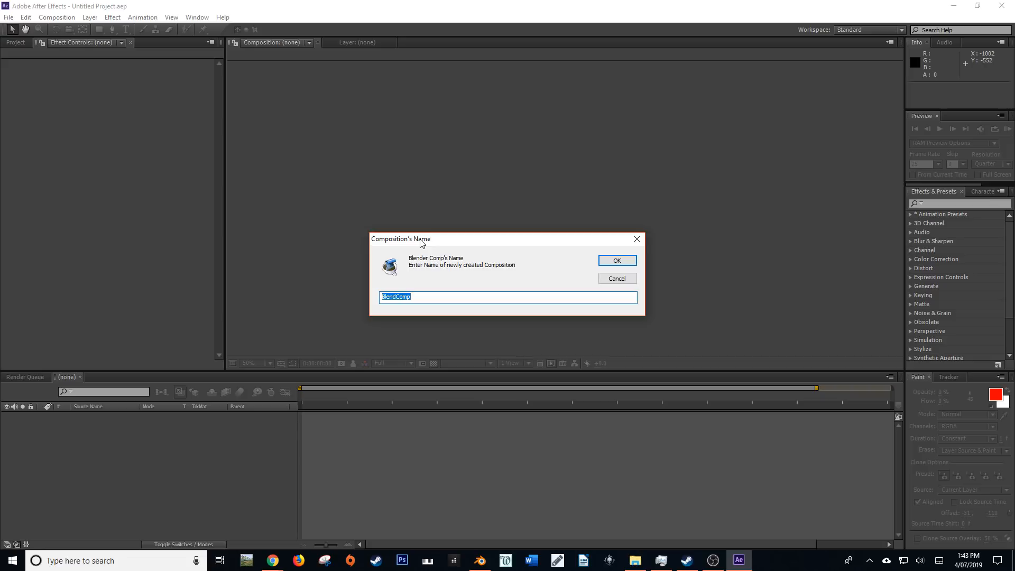
mouse_move(399, 293)
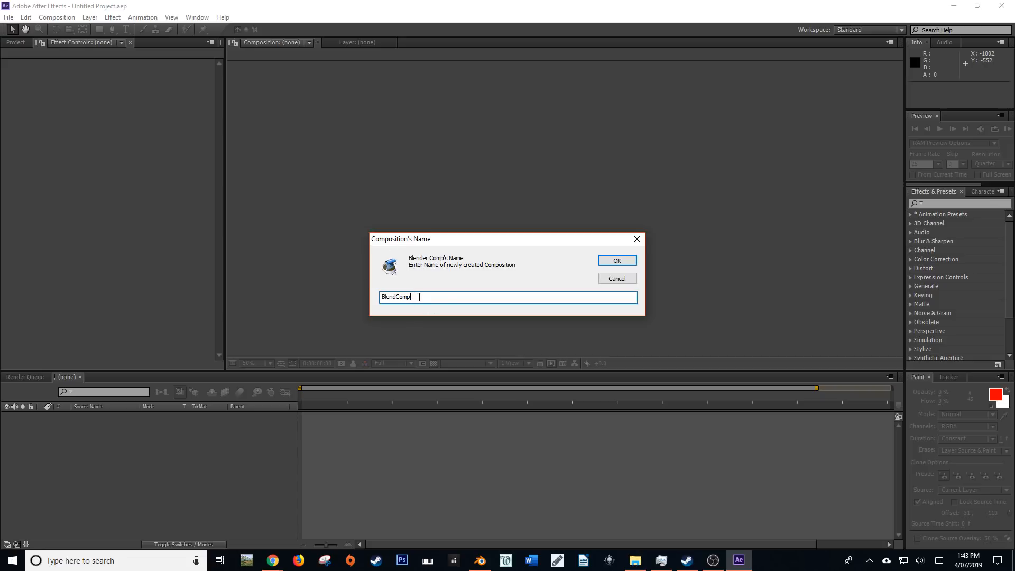
Replace the default BlendComp name with 'Blender Tutorial' and confirm
key("Backspace")
type("er Tutorial")
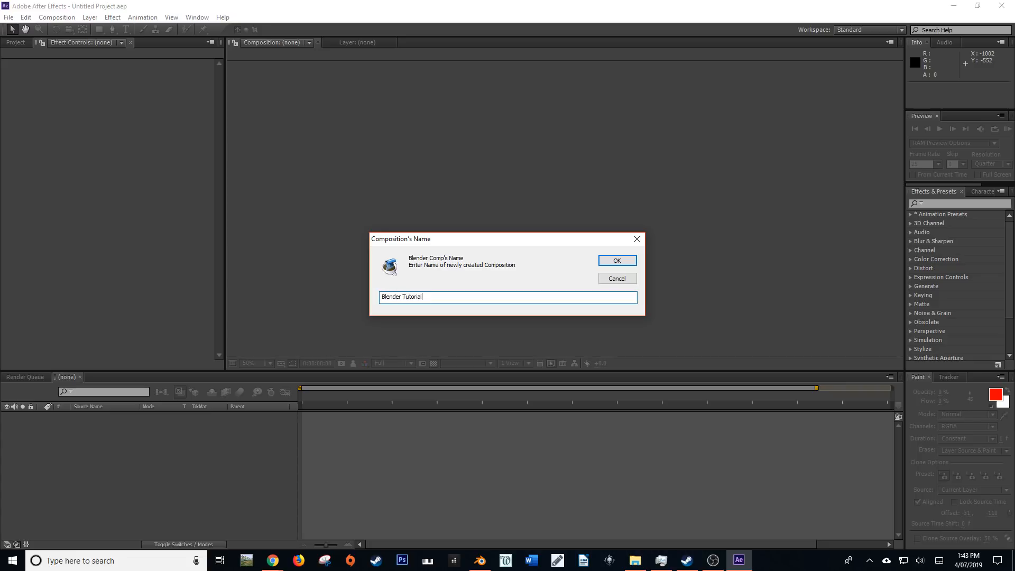
left_click(617, 260)
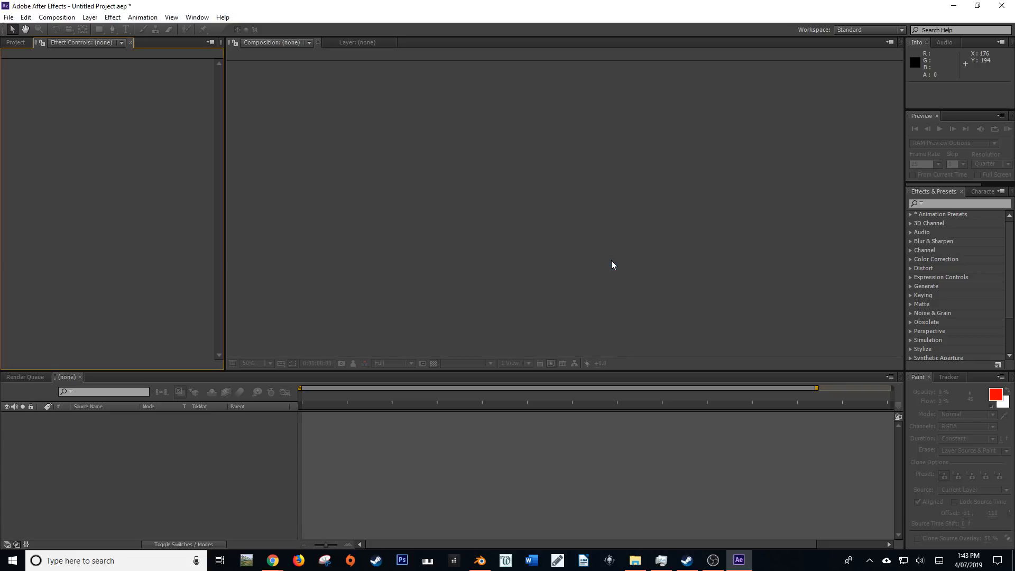
mouse_move(161, 71)
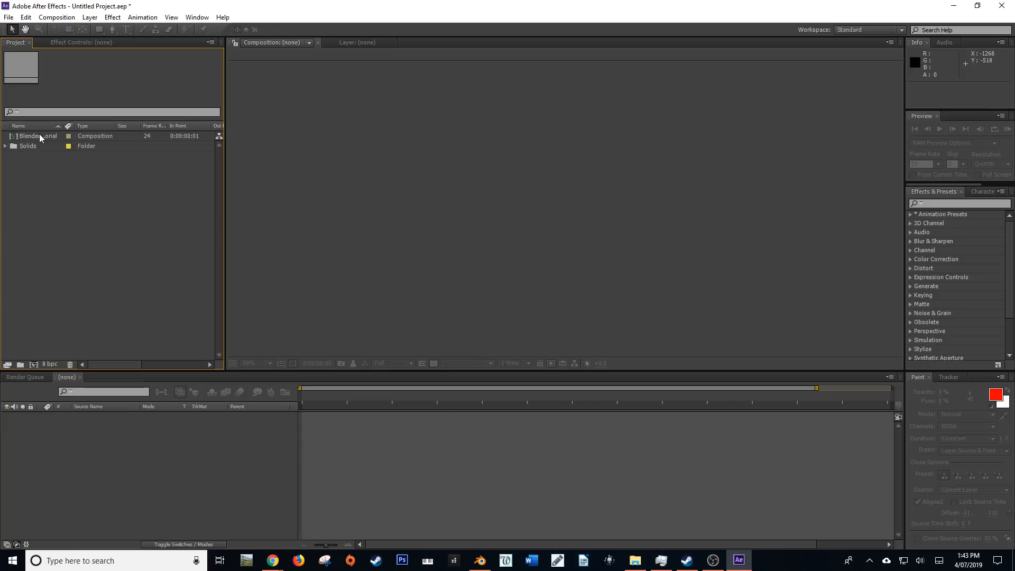
Open the Blender Tutorial composition and scrub the camera animation through several frames, including frame 11
double_click(31, 136)
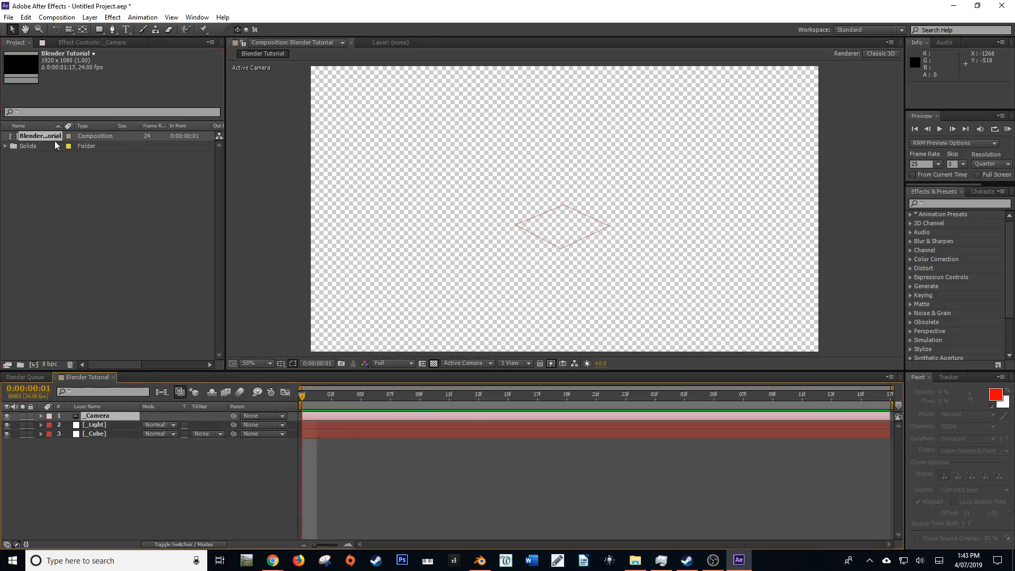
left_click(268, 363)
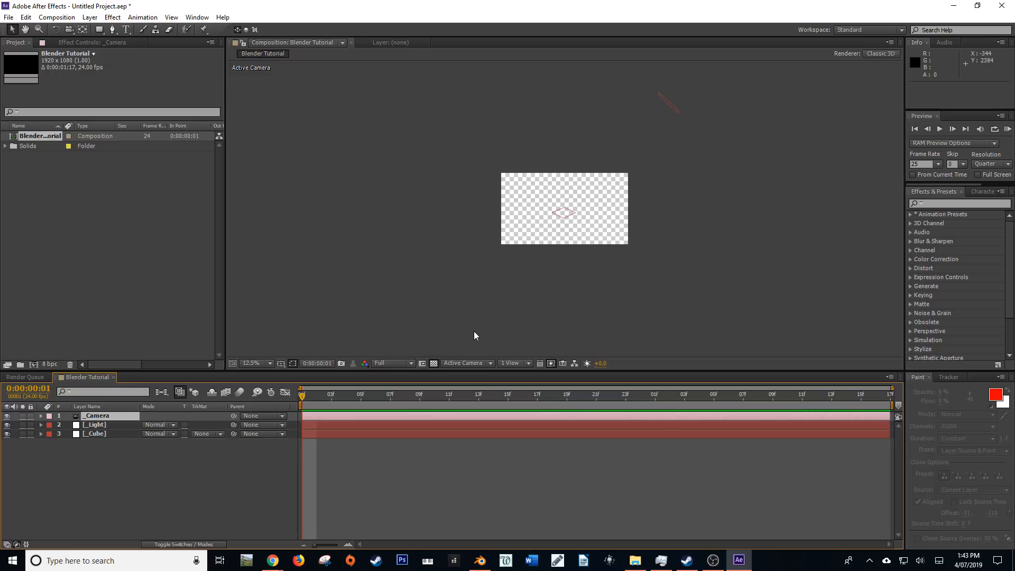
mouse_move(673, 88)
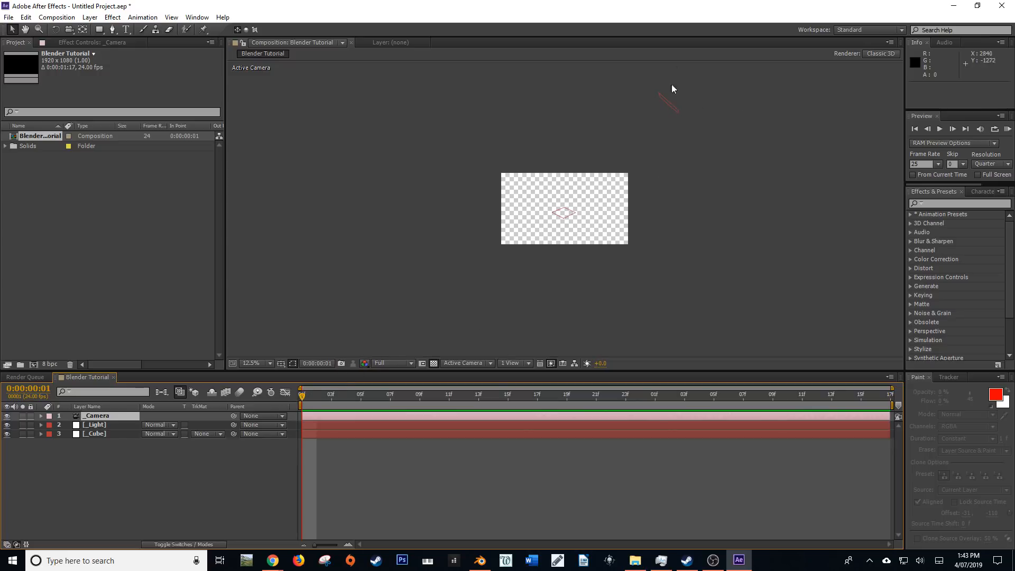
mouse_move(420, 387)
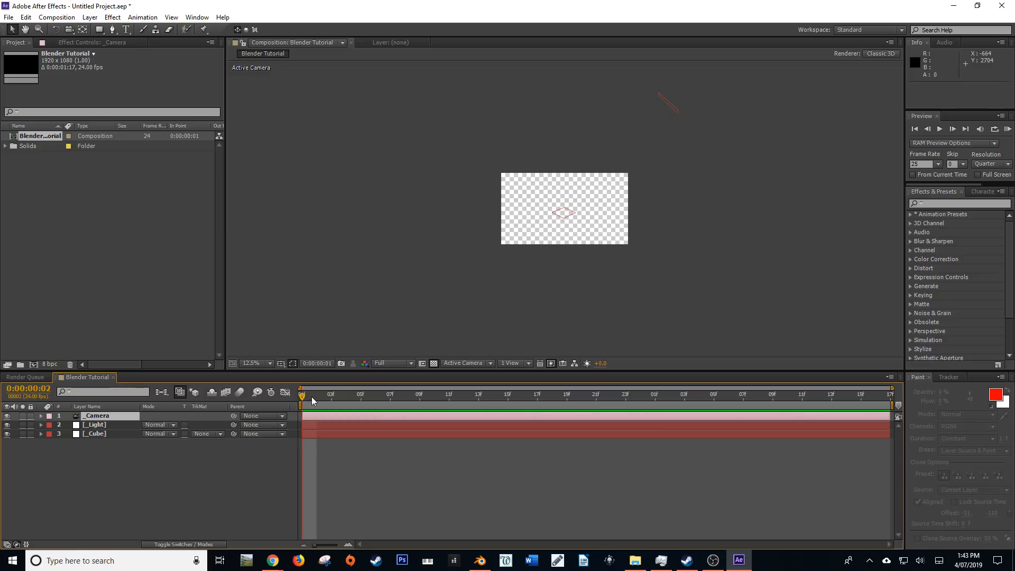
left_click(714, 396)
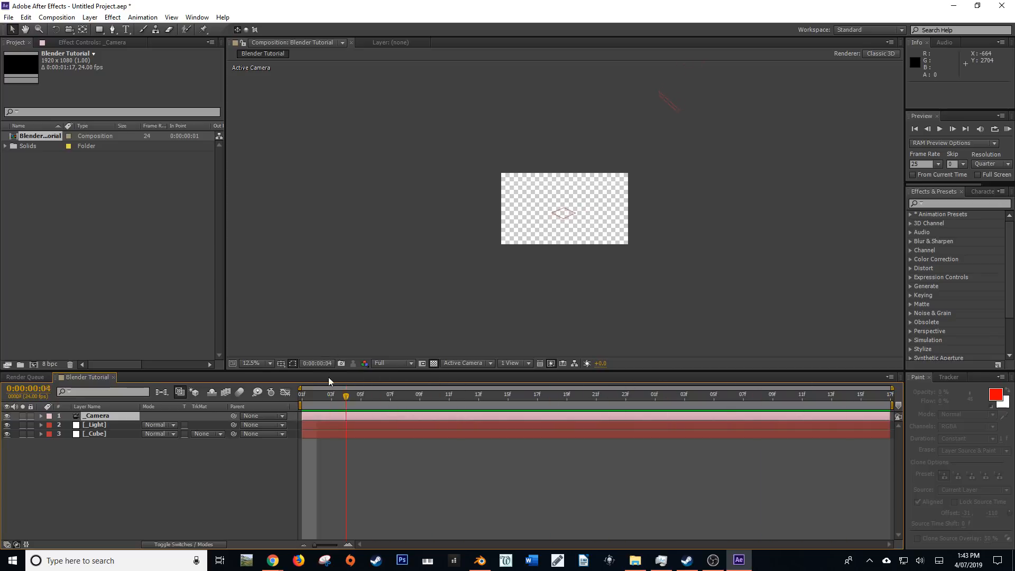
left_click(464, 394)
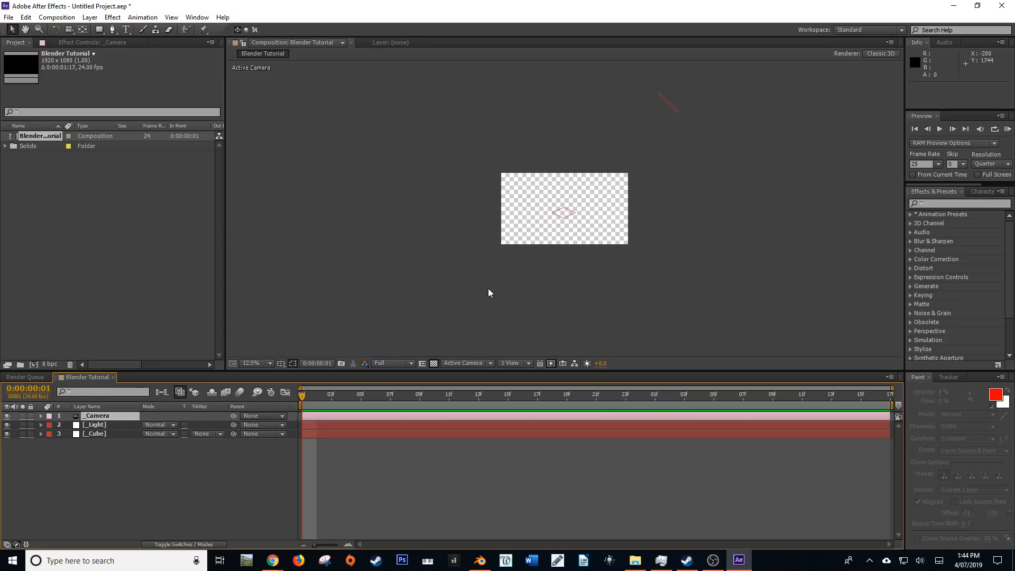
mouse_move(539, 206)
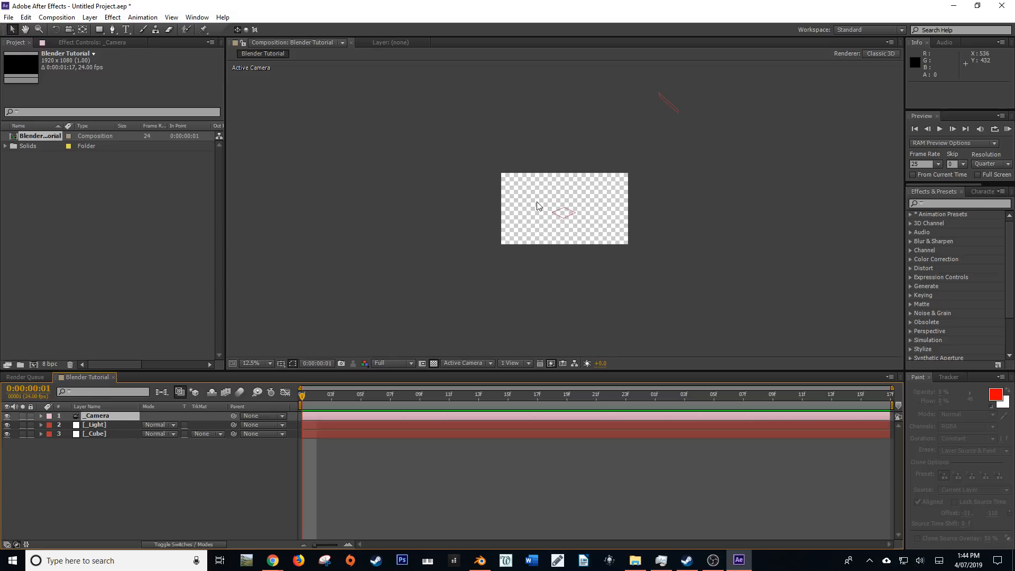
mouse_move(572, 240)
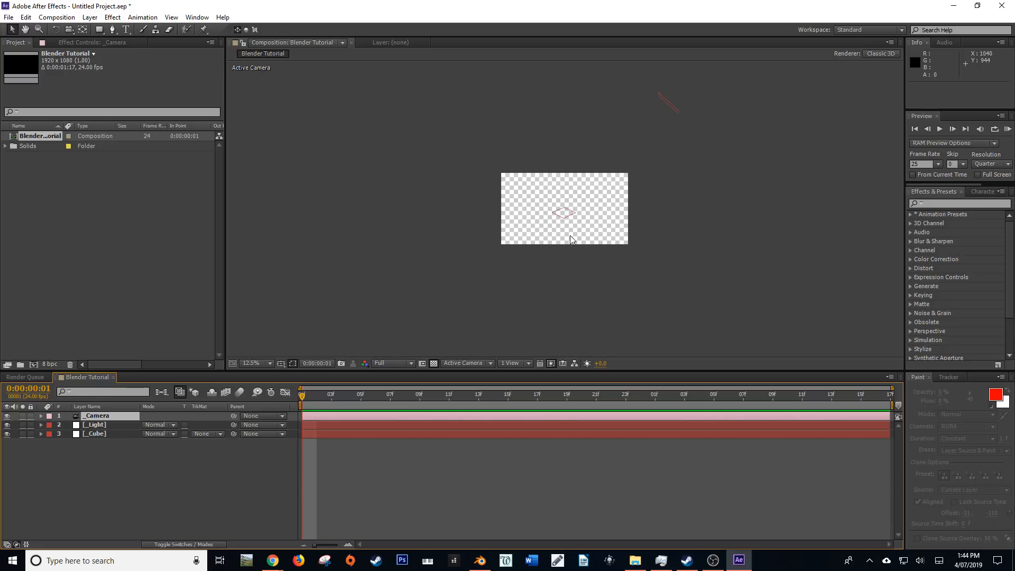
left_click(376, 394)
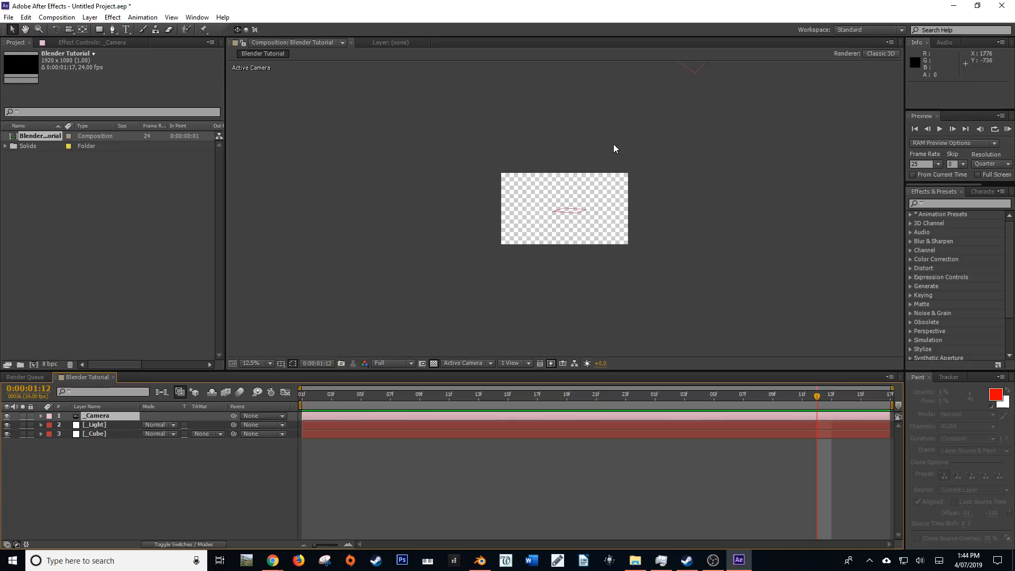
mouse_move(660, 171)
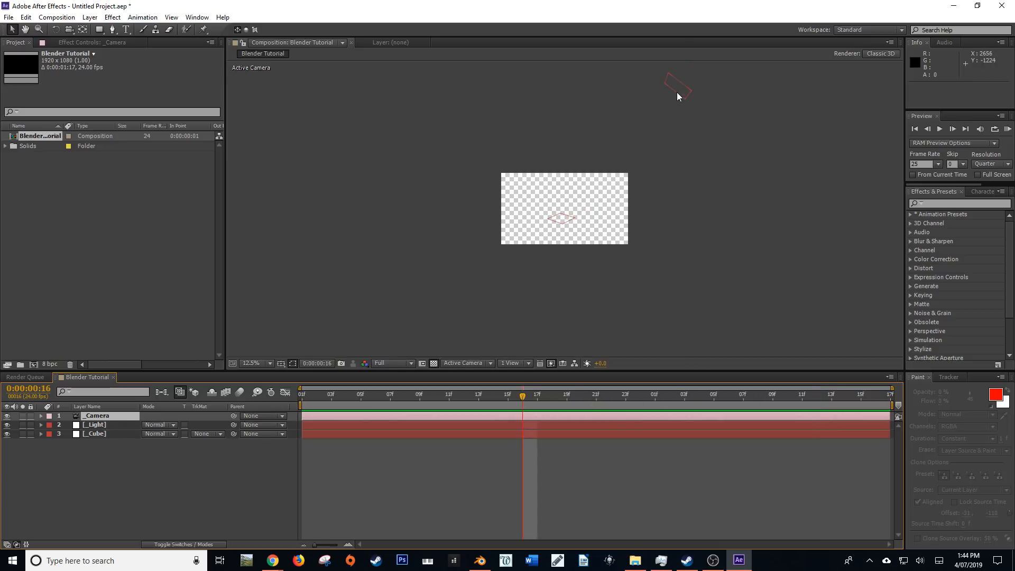
mouse_move(674, 86)
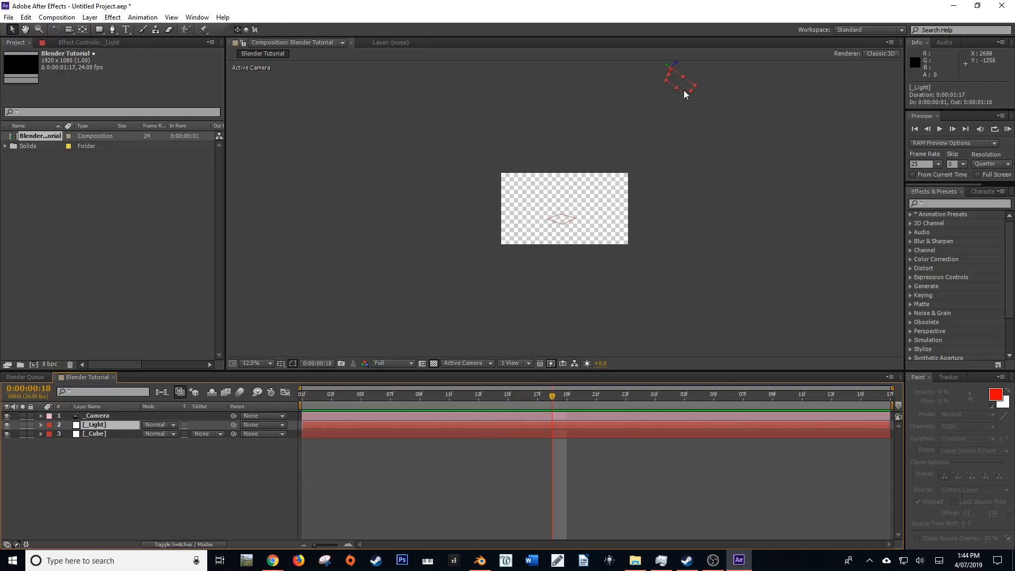
mouse_move(661, 155)
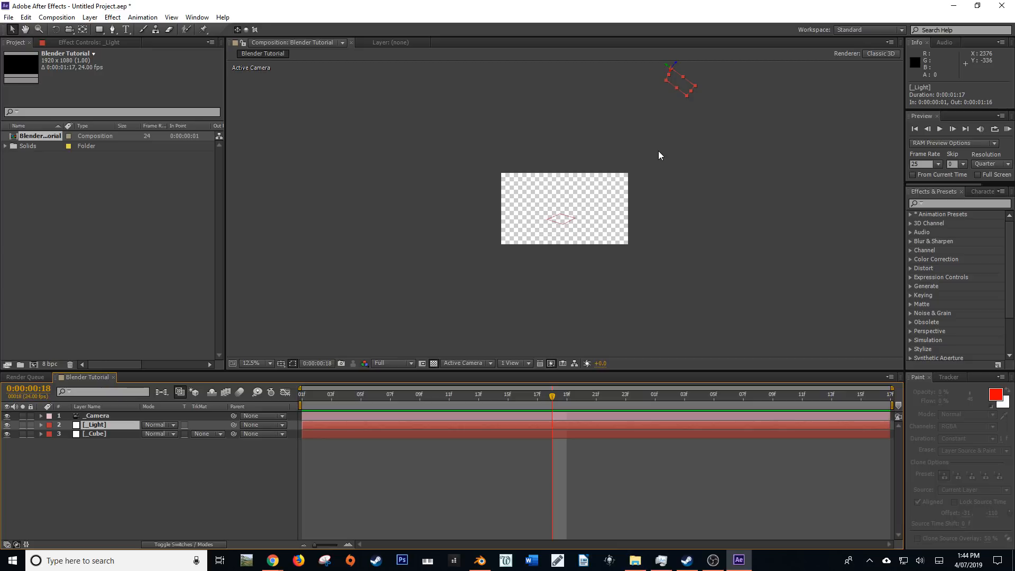
left_click(375, 394)
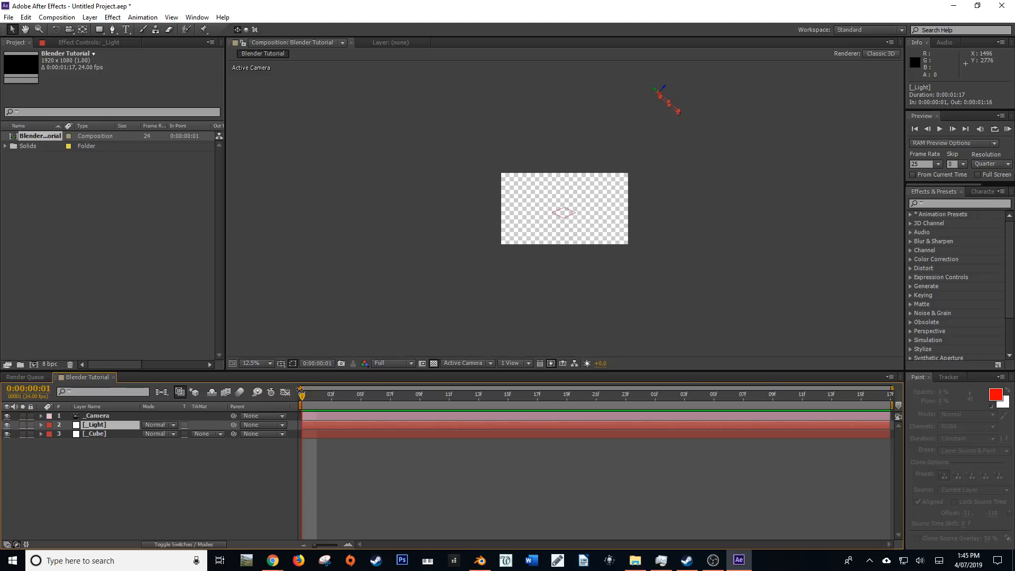
left_click(448, 394)
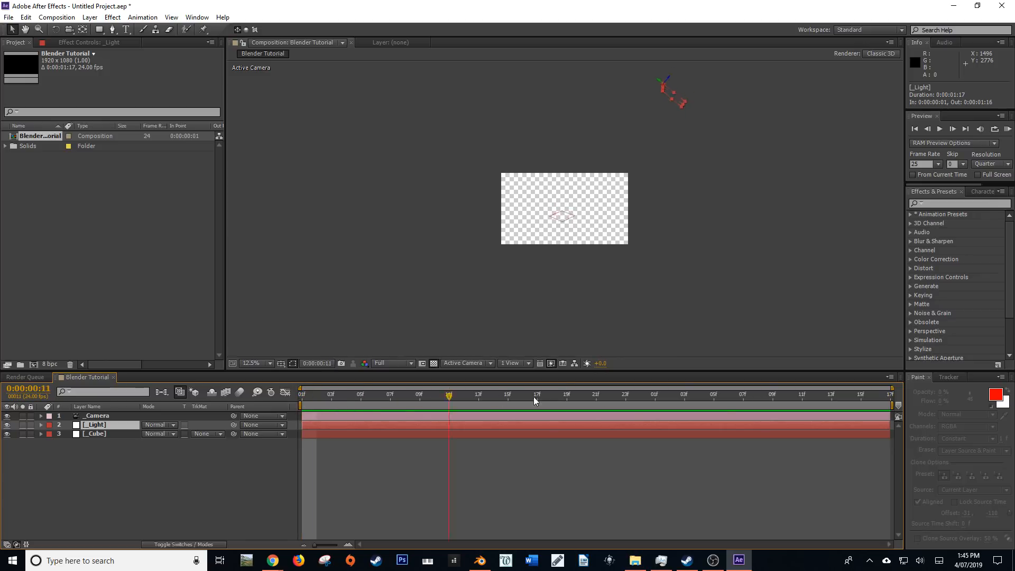
left_click(891, 405)
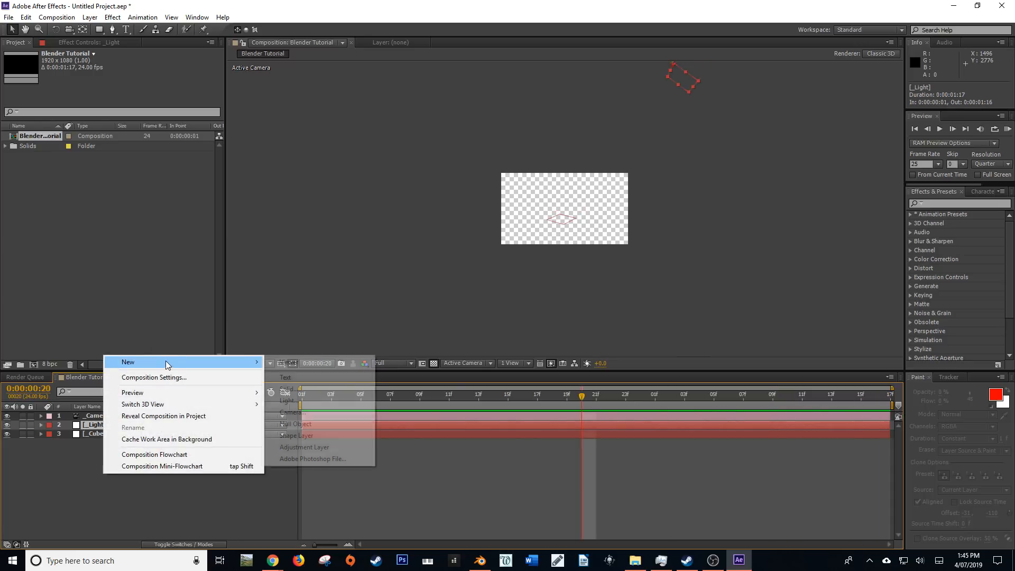
Add a full-size Deep Royal Blue solid as a 3D layer and reveal its Transform properties
left_click(286, 388)
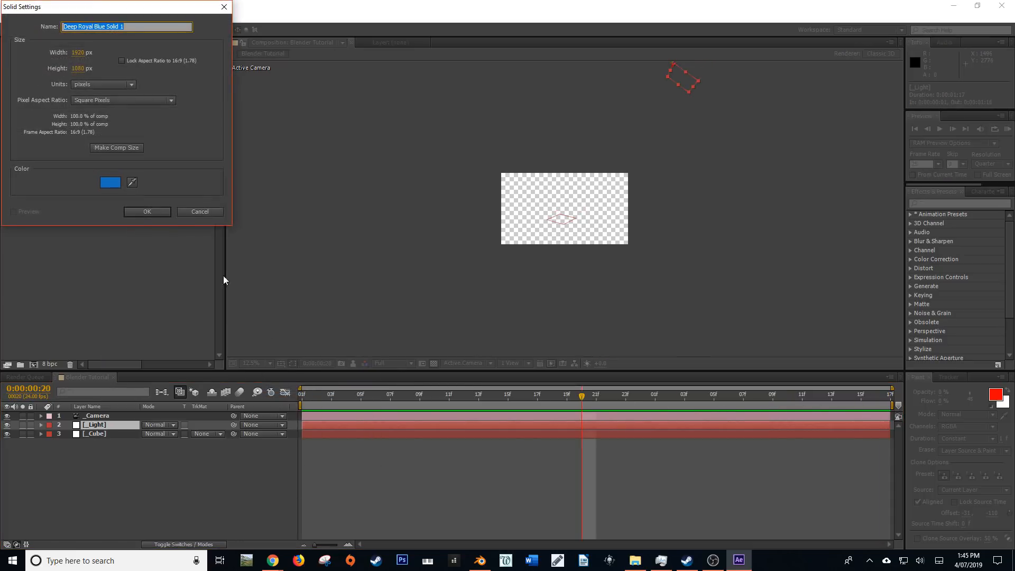
left_click(147, 211)
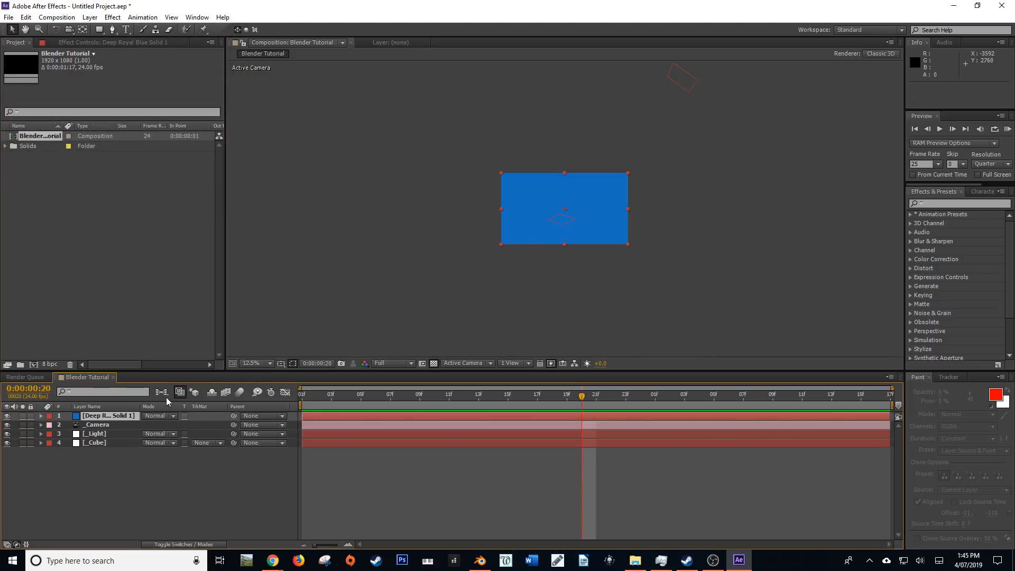
mouse_move(211, 421)
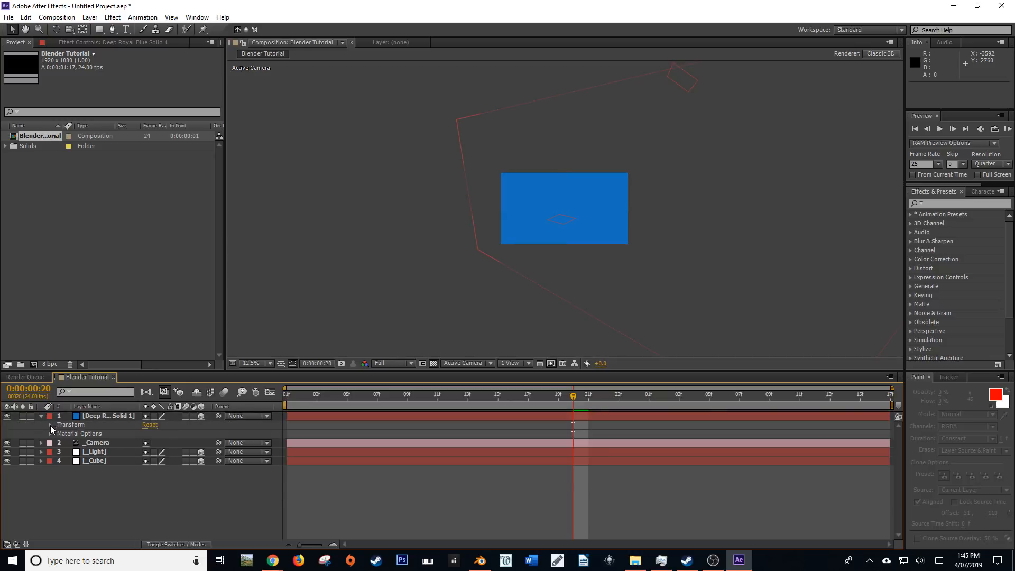
left_click(52, 425)
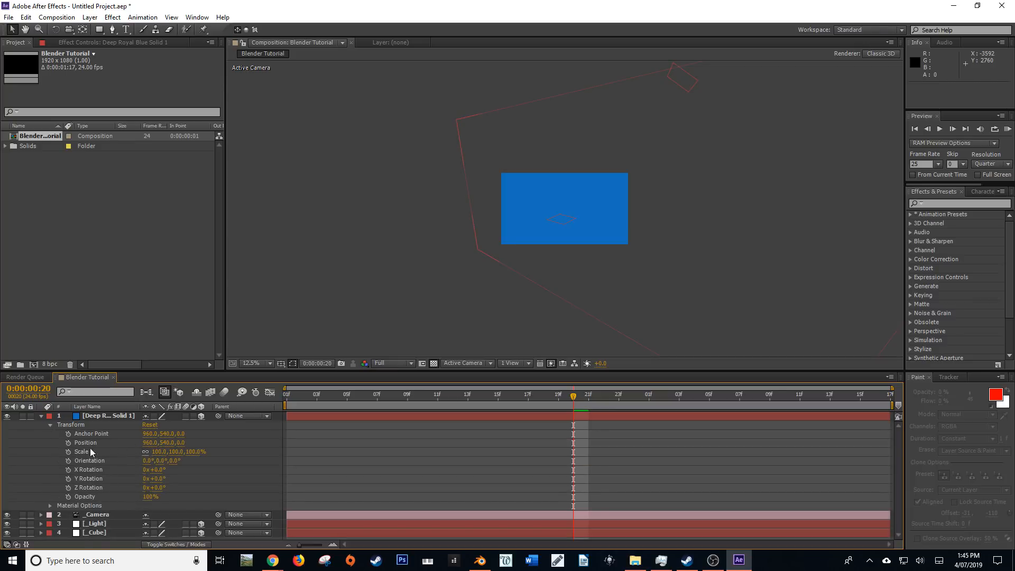
mouse_move(97, 476)
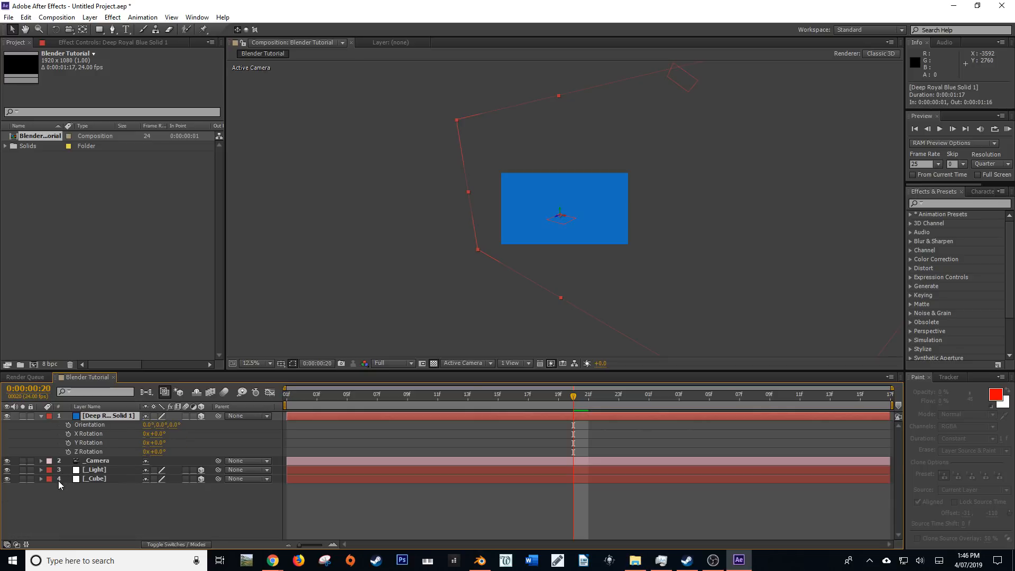
left_click(94, 479)
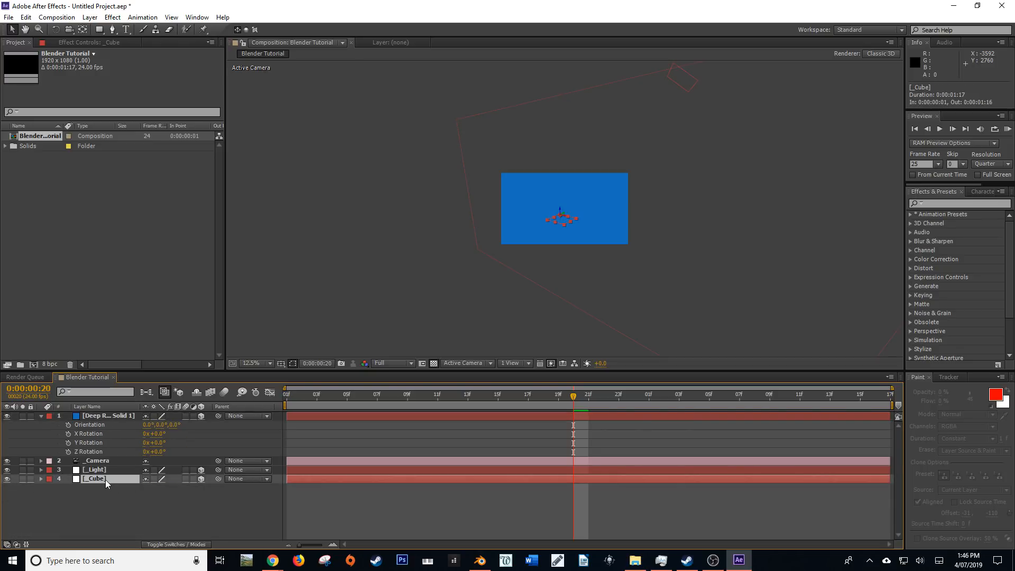
left_click(43, 479)
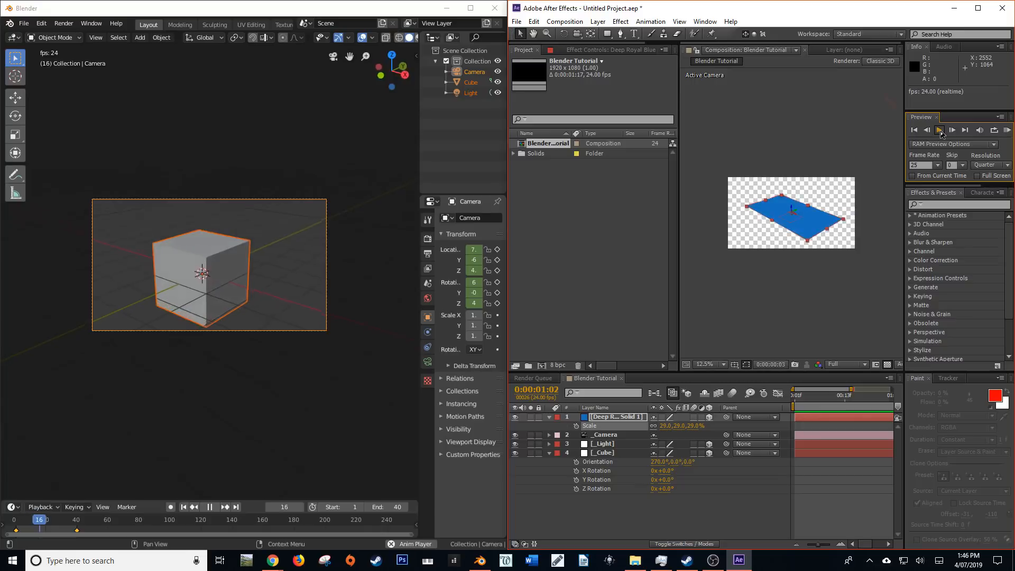
Play the composition preview to compare it with the Blender animation
left_click(940, 130)
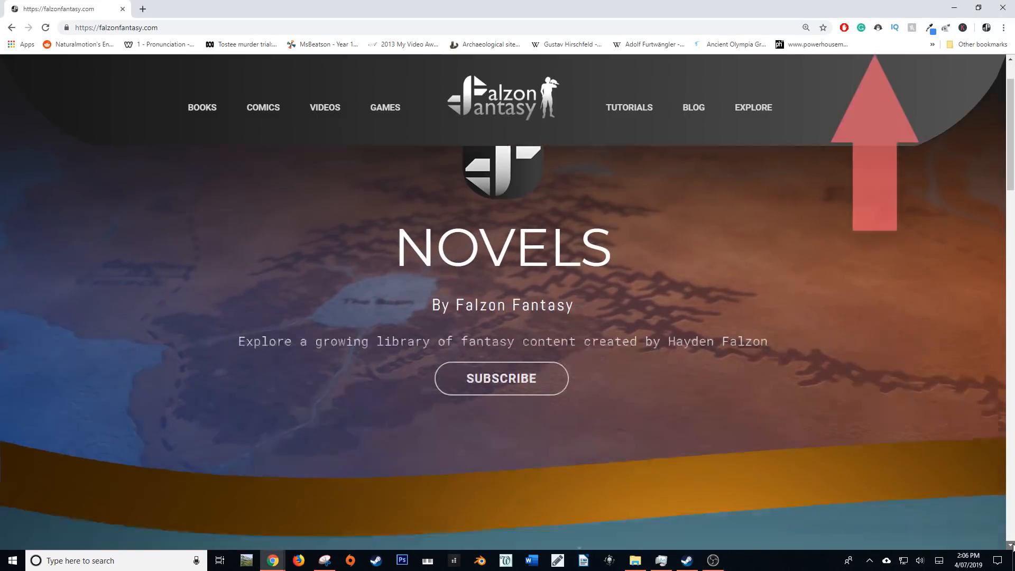
Scroll down the Falzon Fantasy tutorials page past Learn Art to the testimonials and newsletter signup
scroll("down", 3)
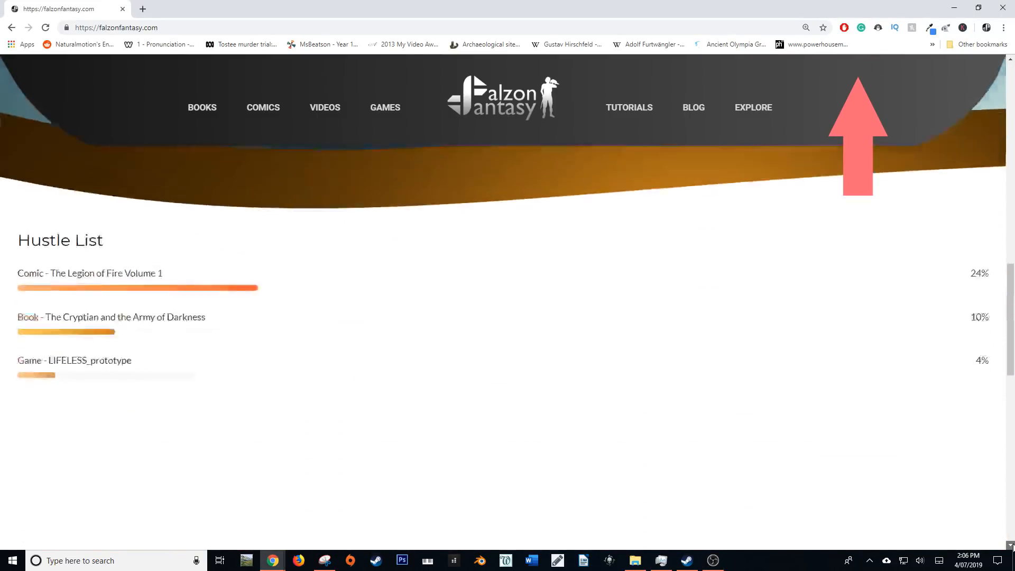
scroll("down", 3)
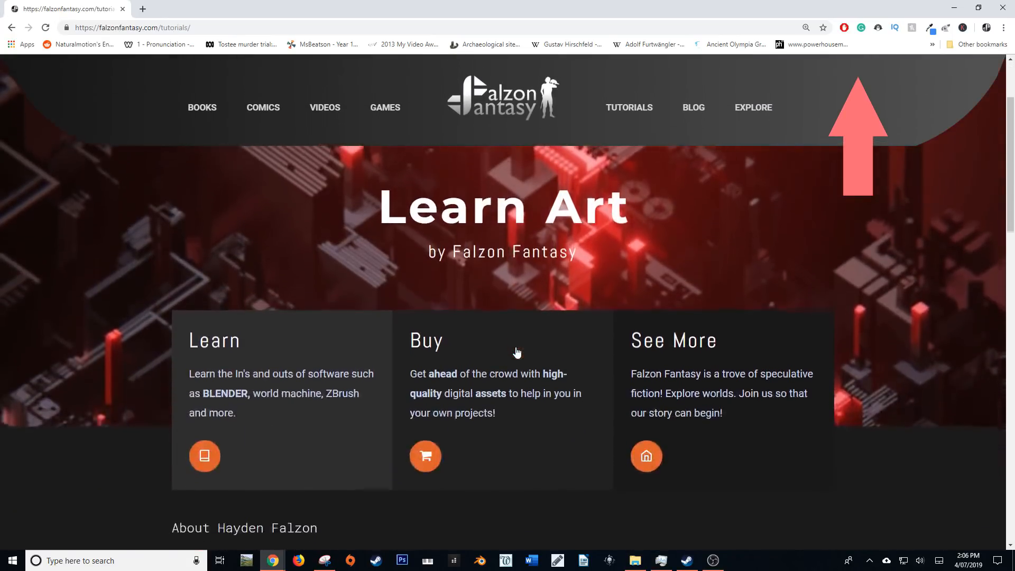
scroll("down", 3)
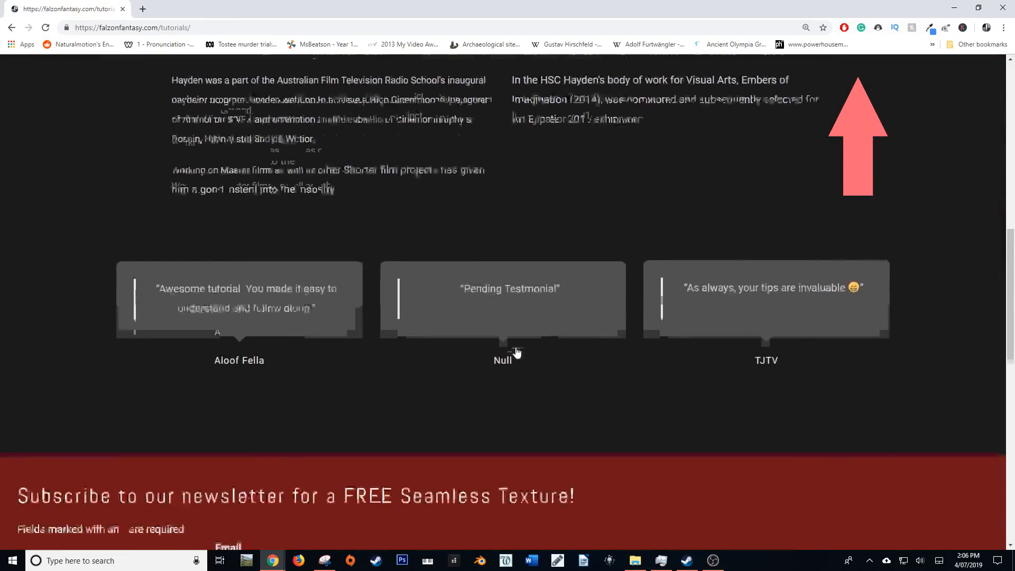